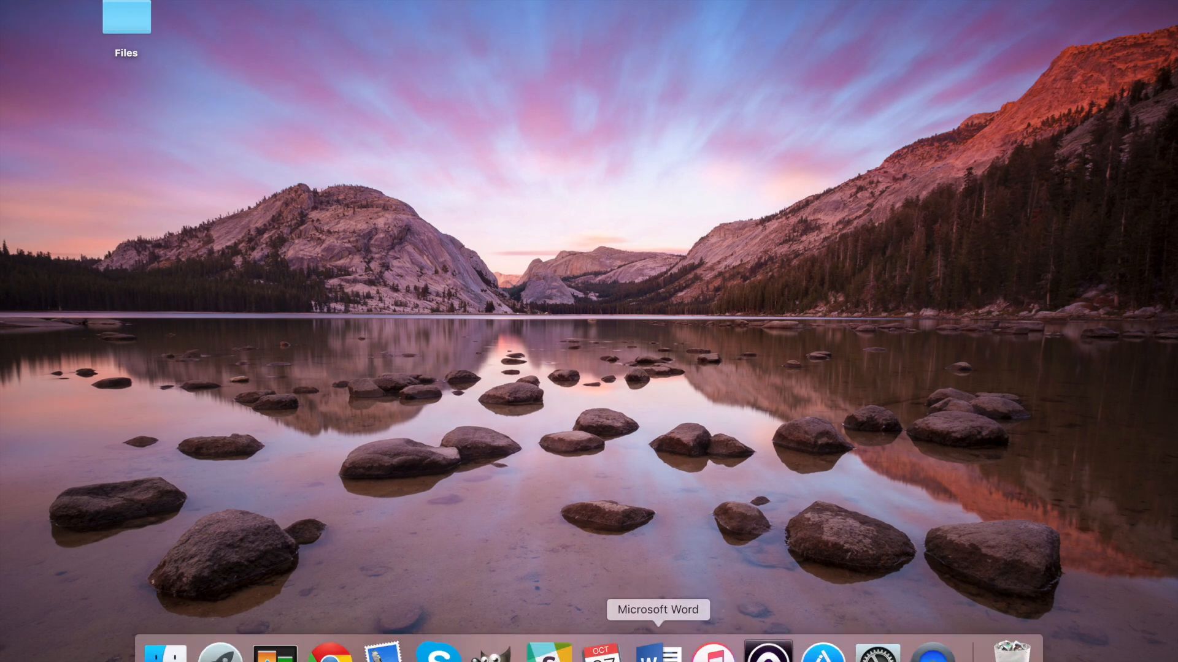
Step: Launch Word from the Dock and create a Blank Document from the New gallery
click(656, 653)
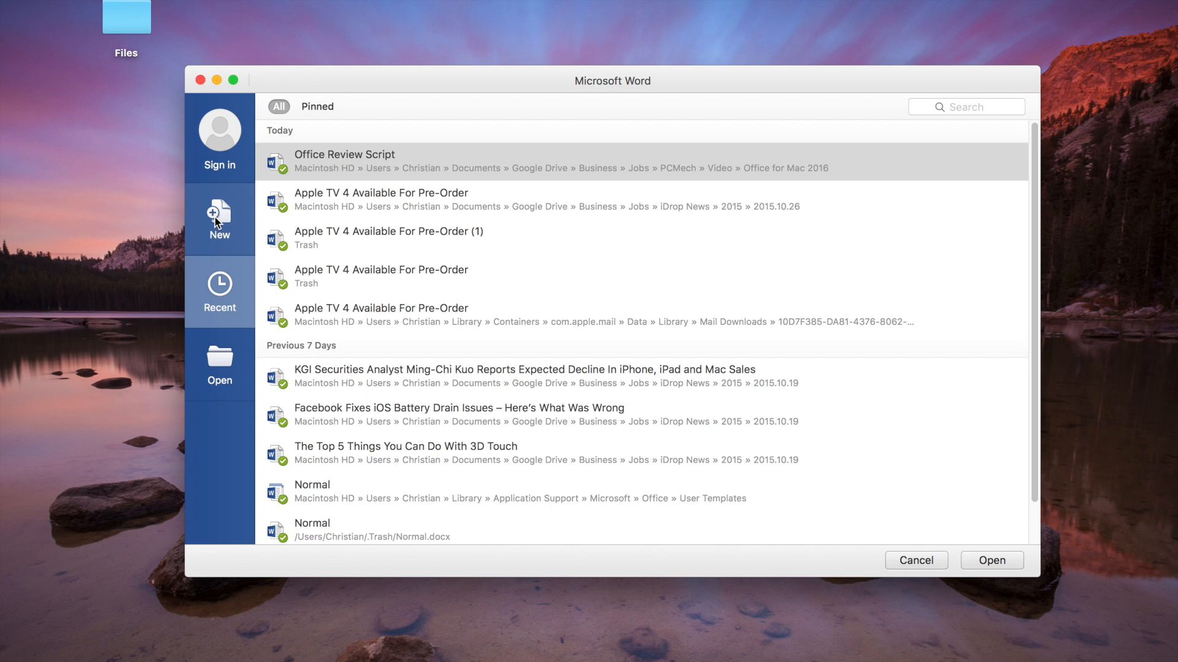
click(219, 220)
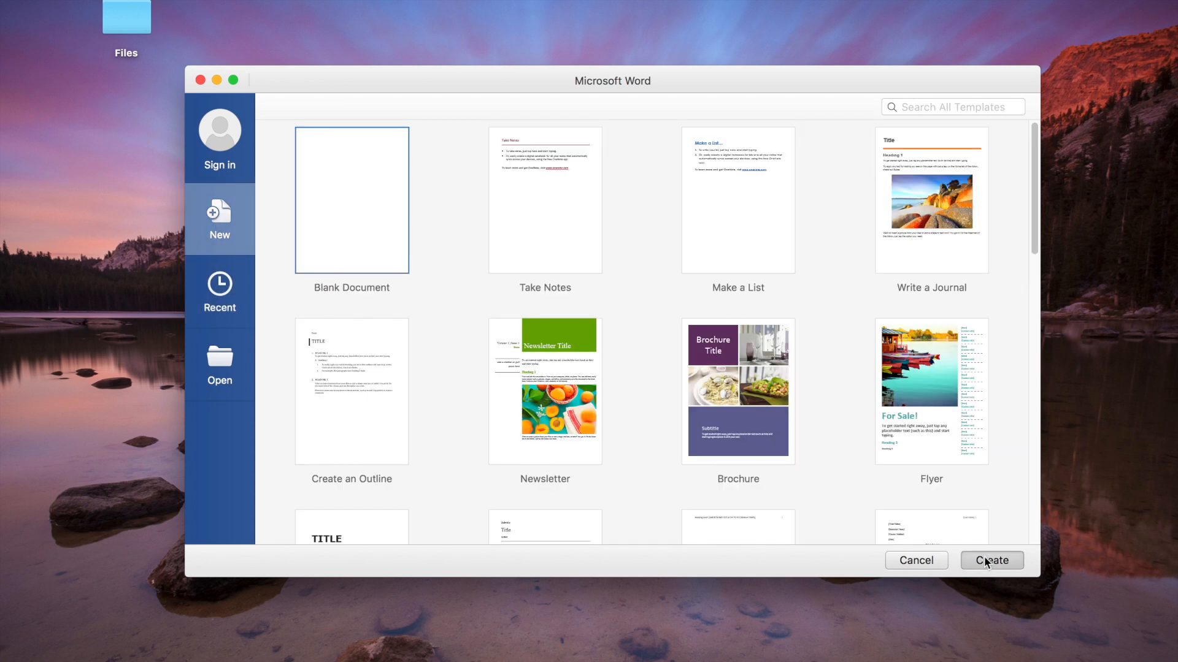
click(990, 560)
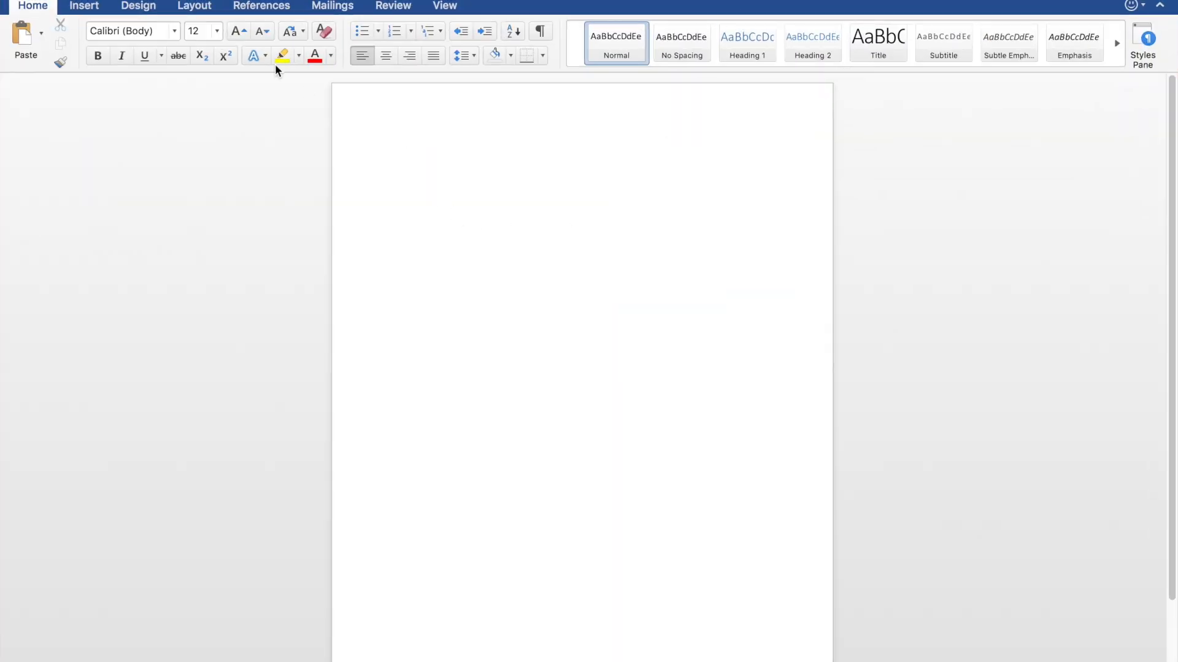
click(391, 148)
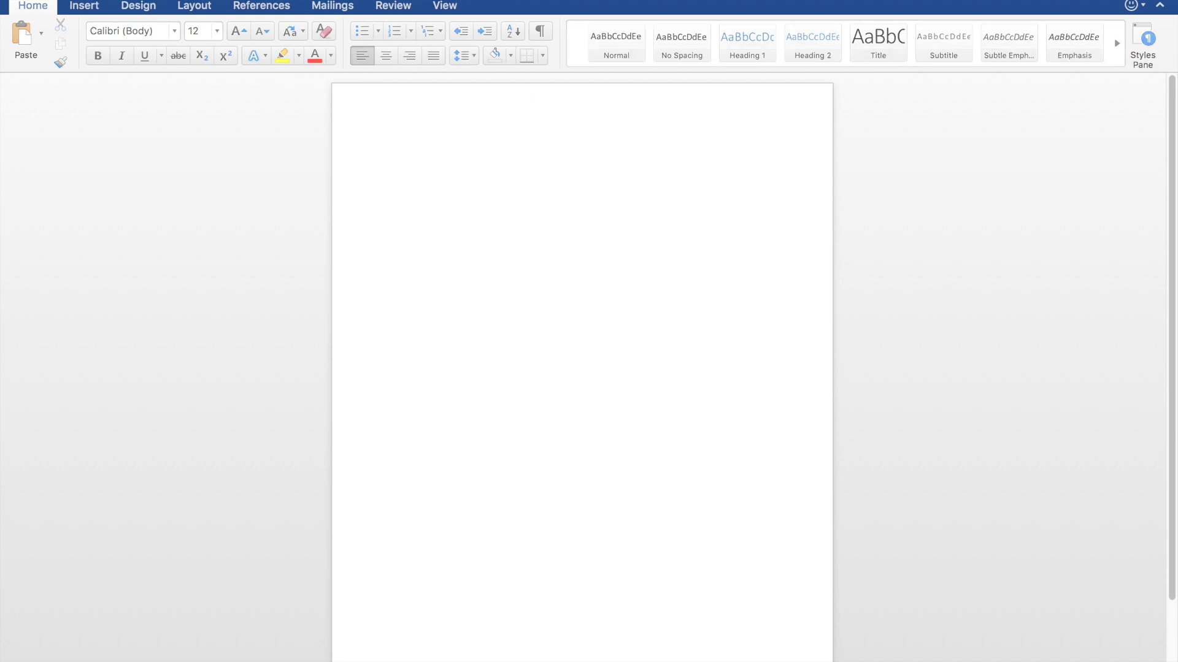
mouse_move(765, 322)
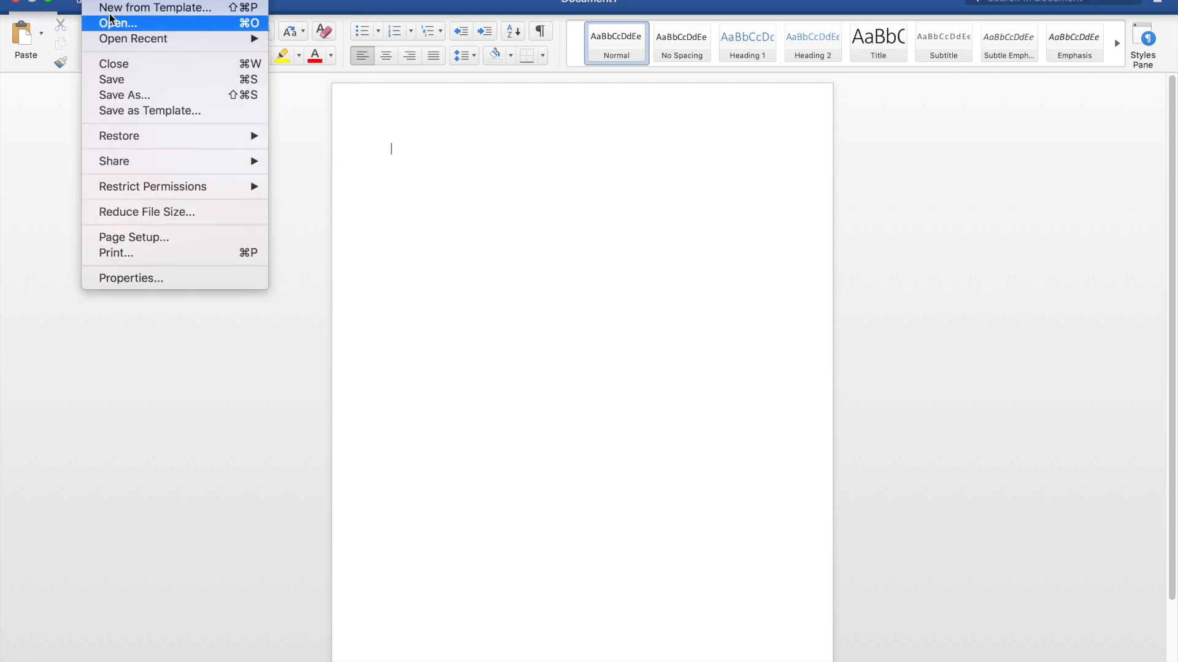
click(348, 215)
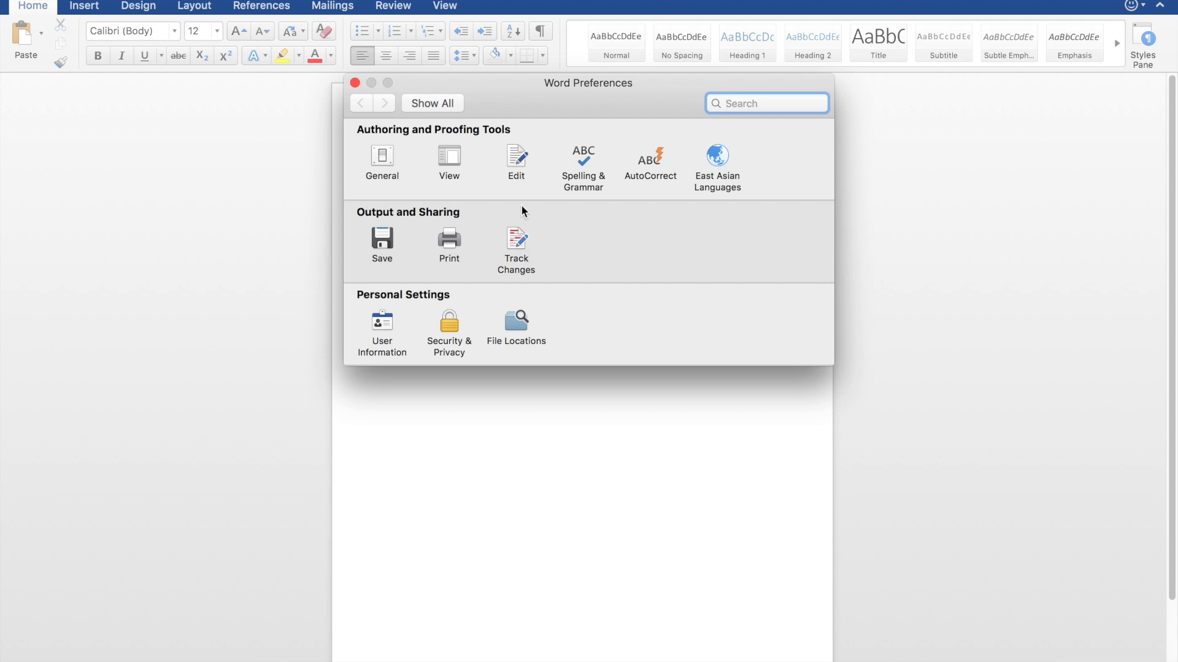
click(449, 160)
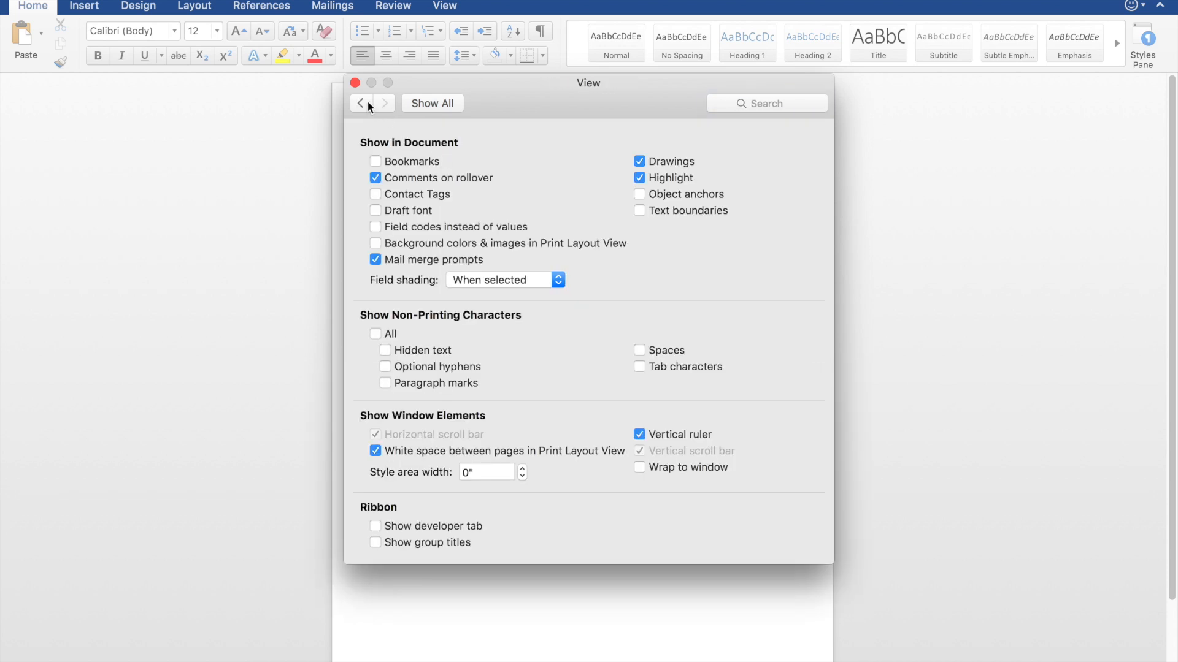
click(360, 103)
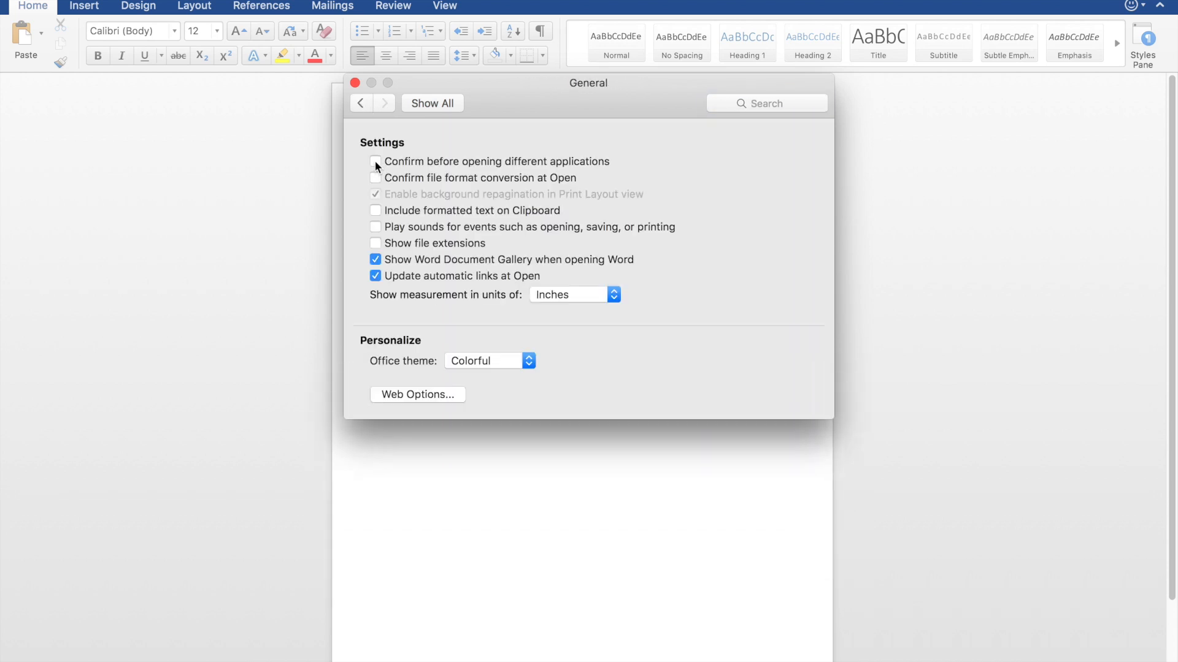
click(489, 361)
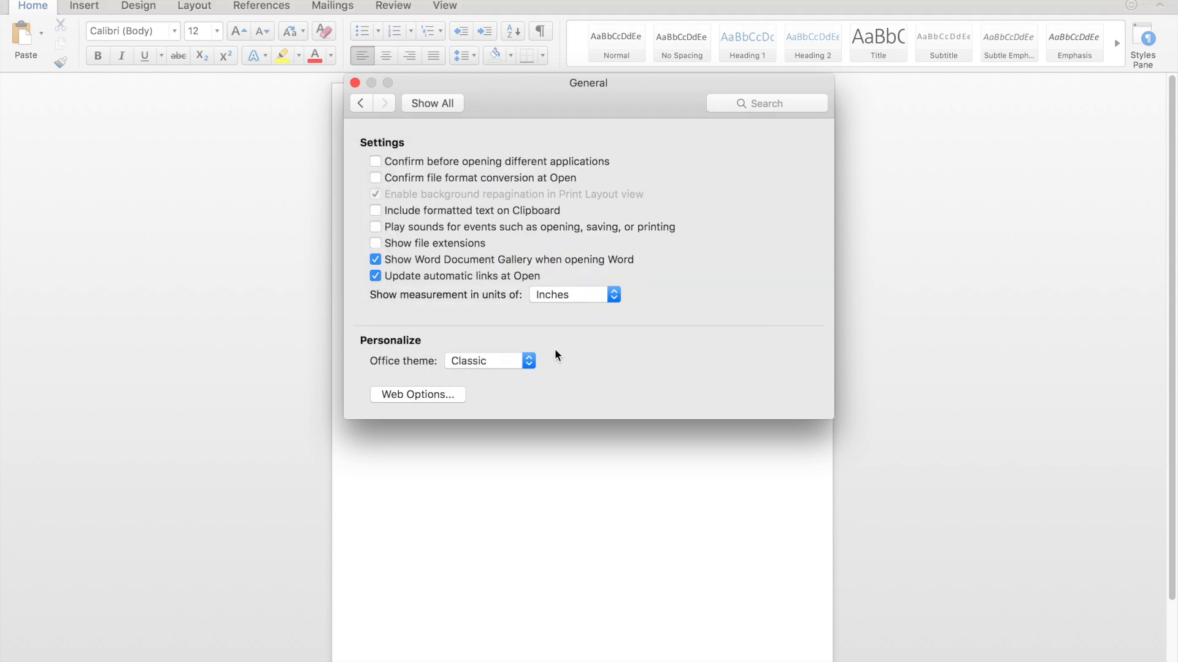
click(483, 362)
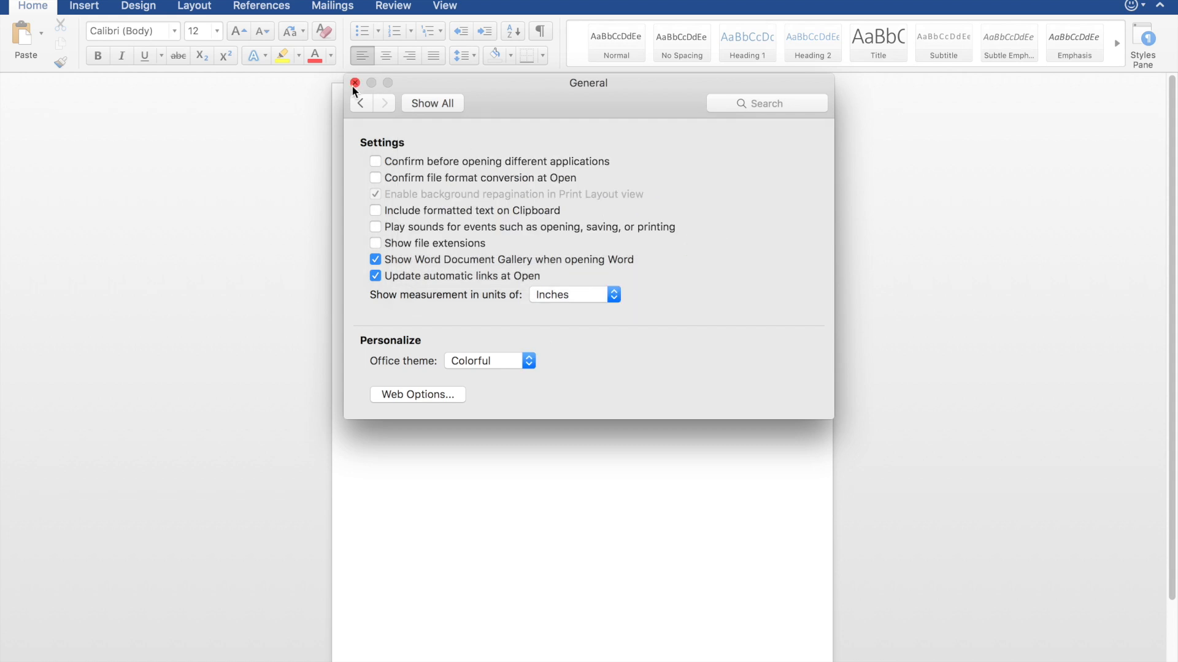
click(354, 83)
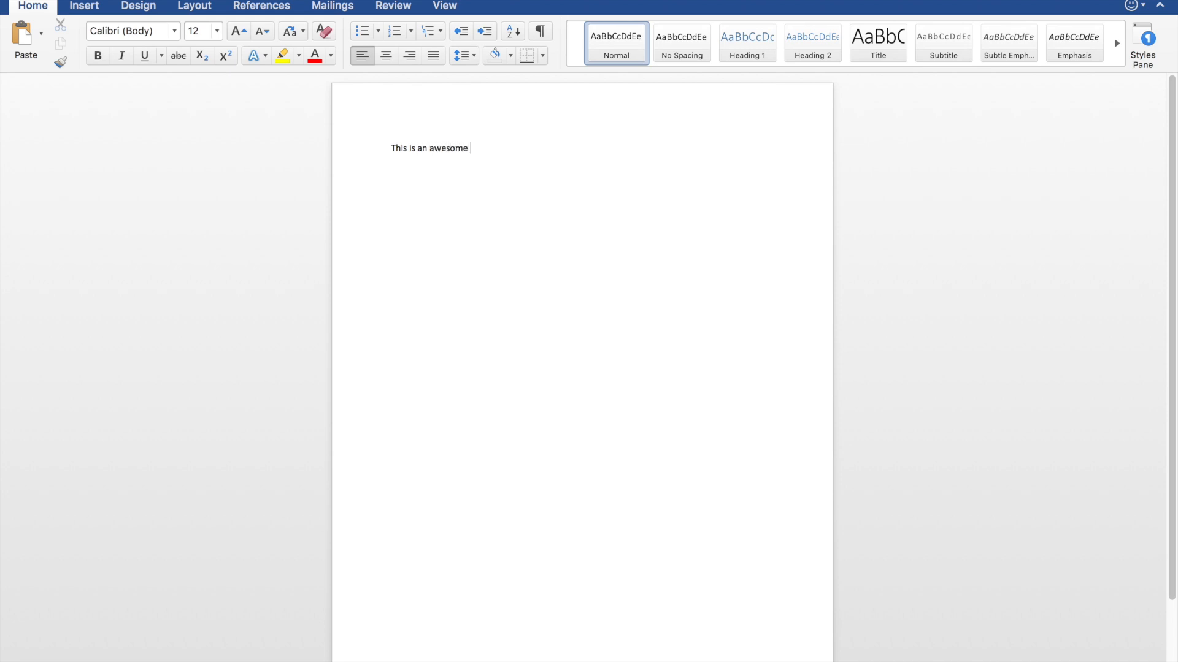
Step: Type 'This is an awesome PCMech article! Yay!' and paste it repeatedly into paragraphs
text(PCMech article! Yay! This is an awesome PCMech article! Yay! This is an)
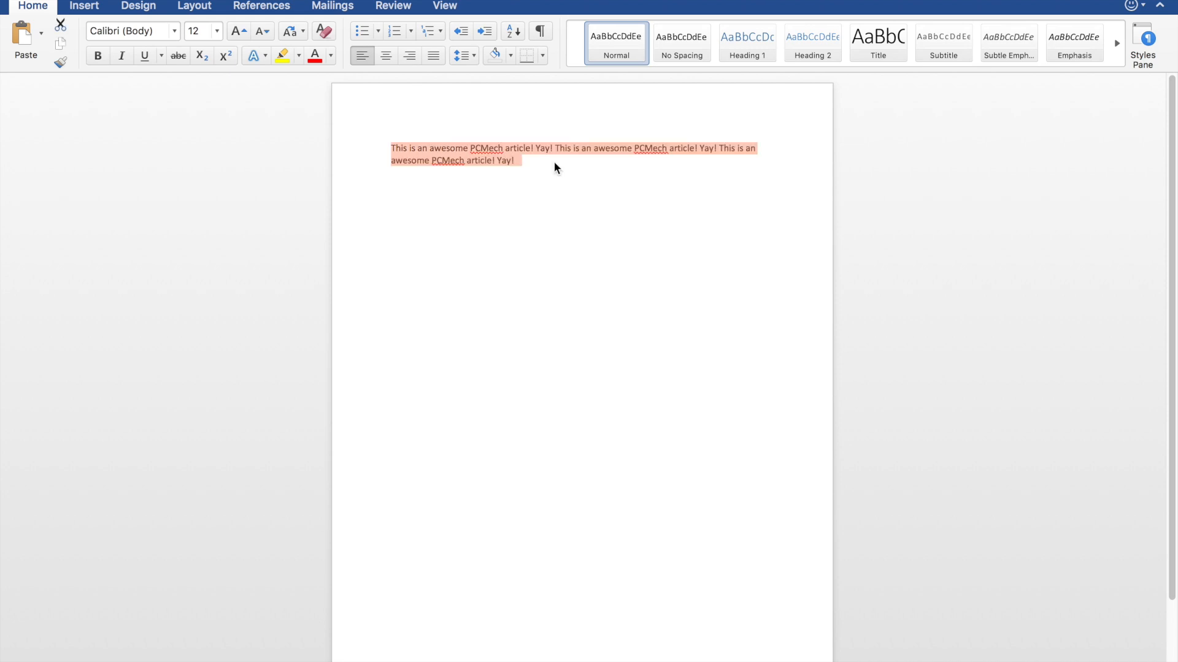
key(ctrl+v)
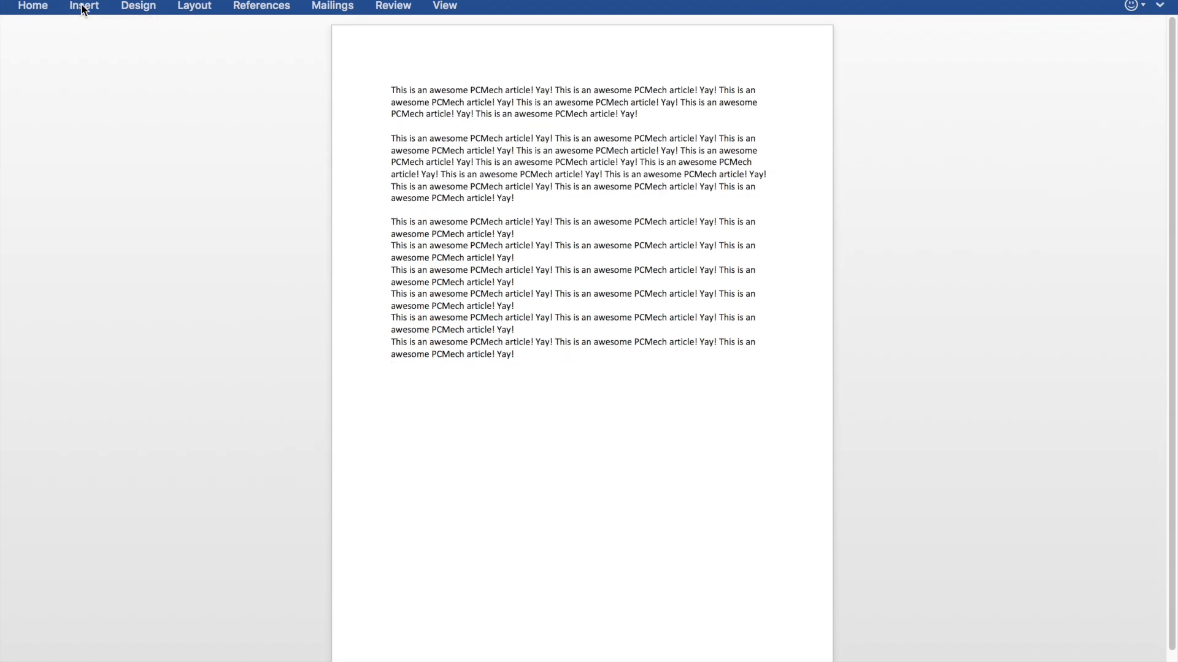
Step: Expand the ribbon, tour Design, Layout, References, Review and View, then return to Home
click(33, 6)
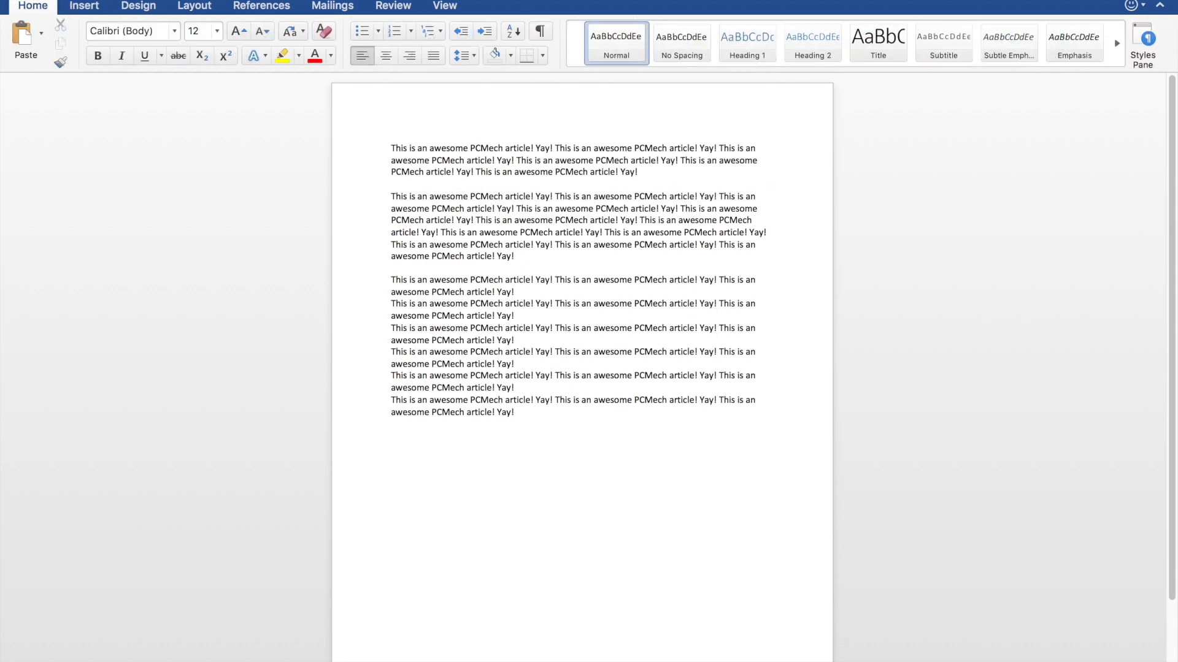
click(755, 220)
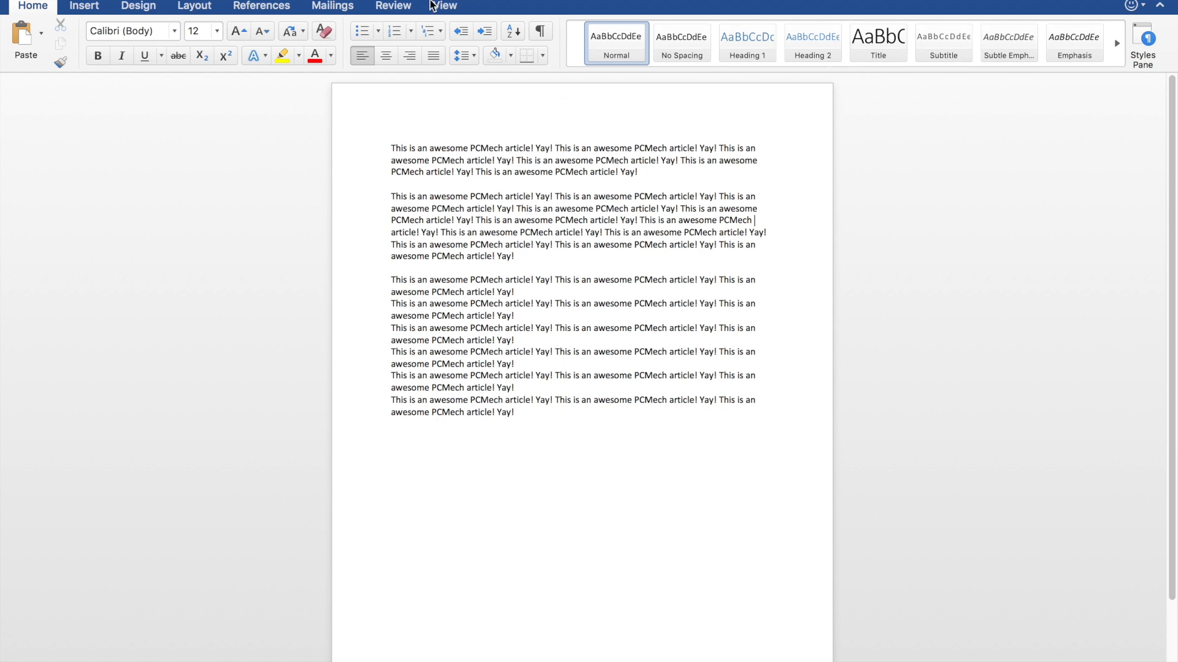
click(137, 6)
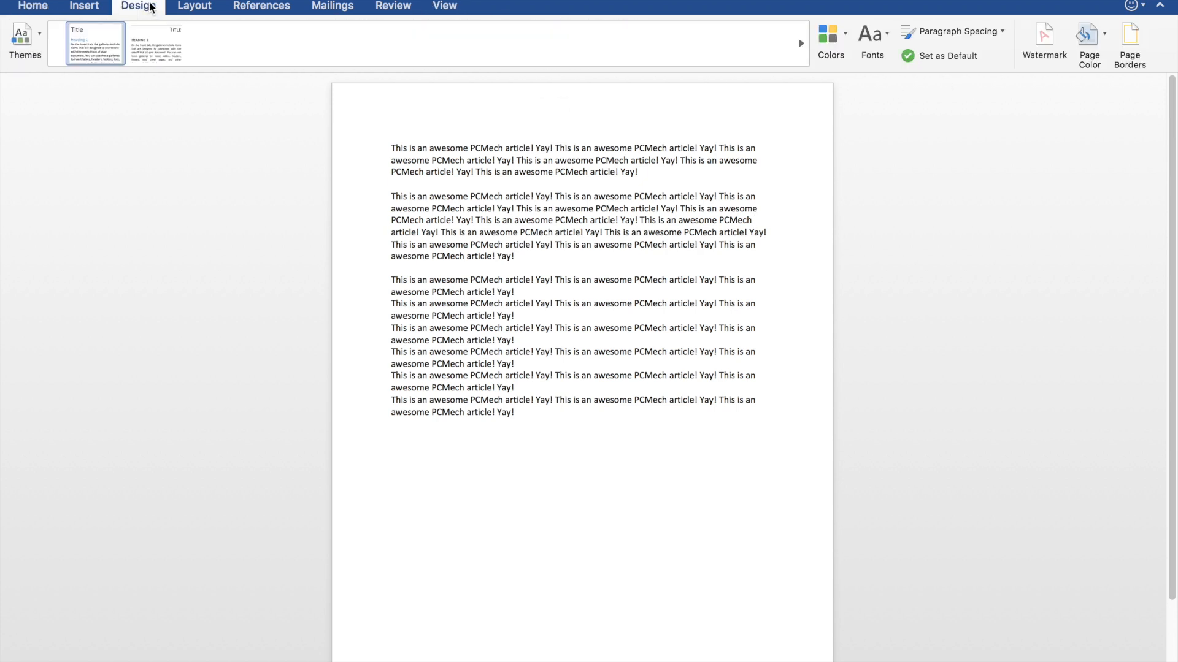
click(194, 6)
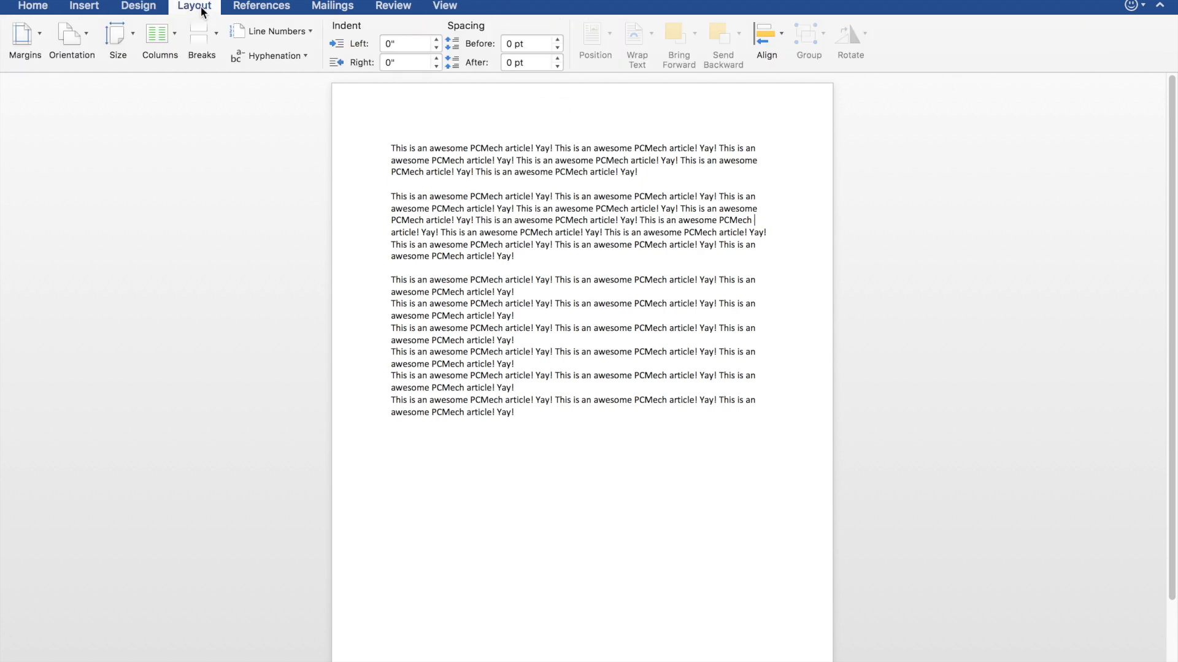
click(262, 6)
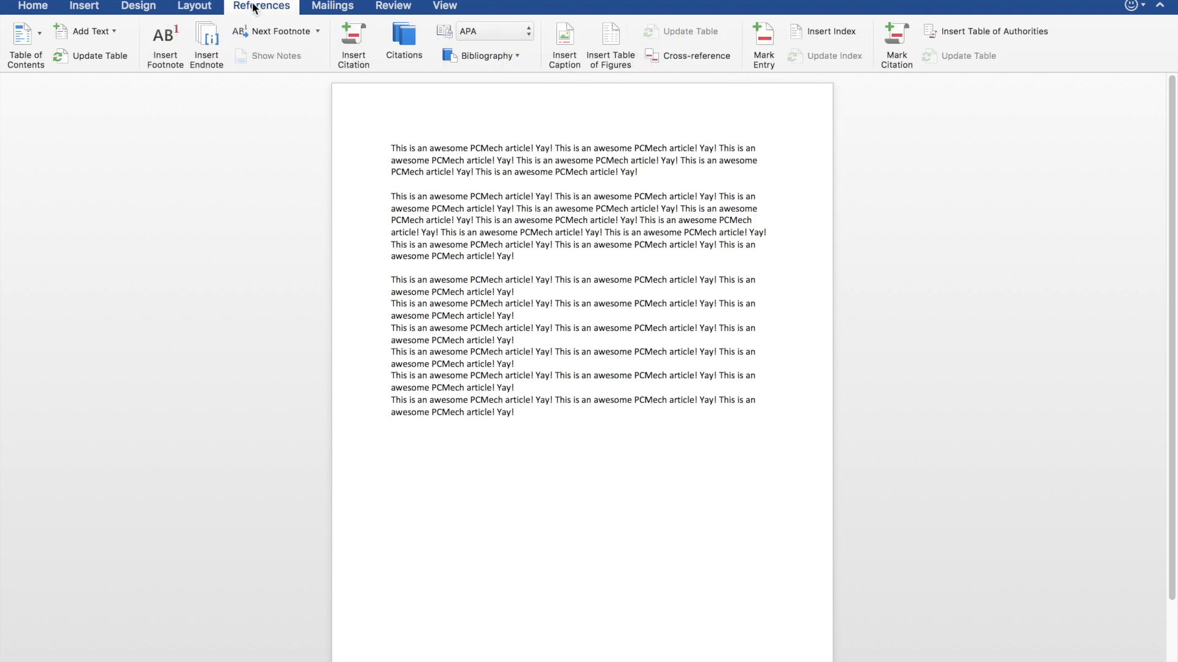
click(393, 7)
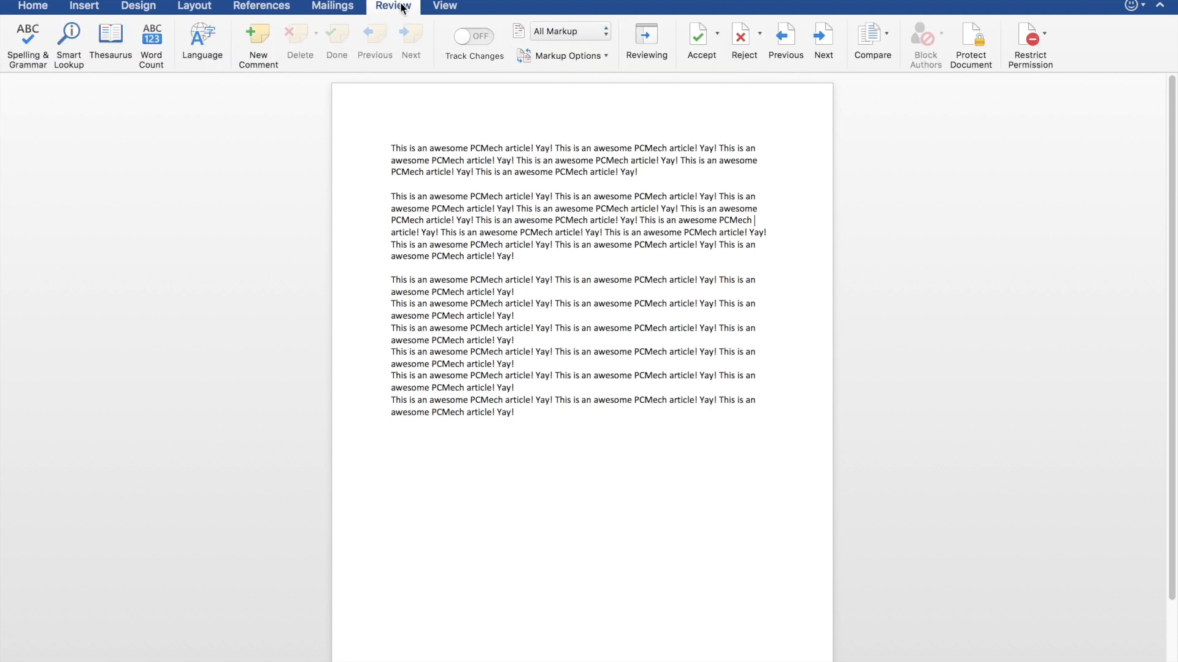
click(444, 7)
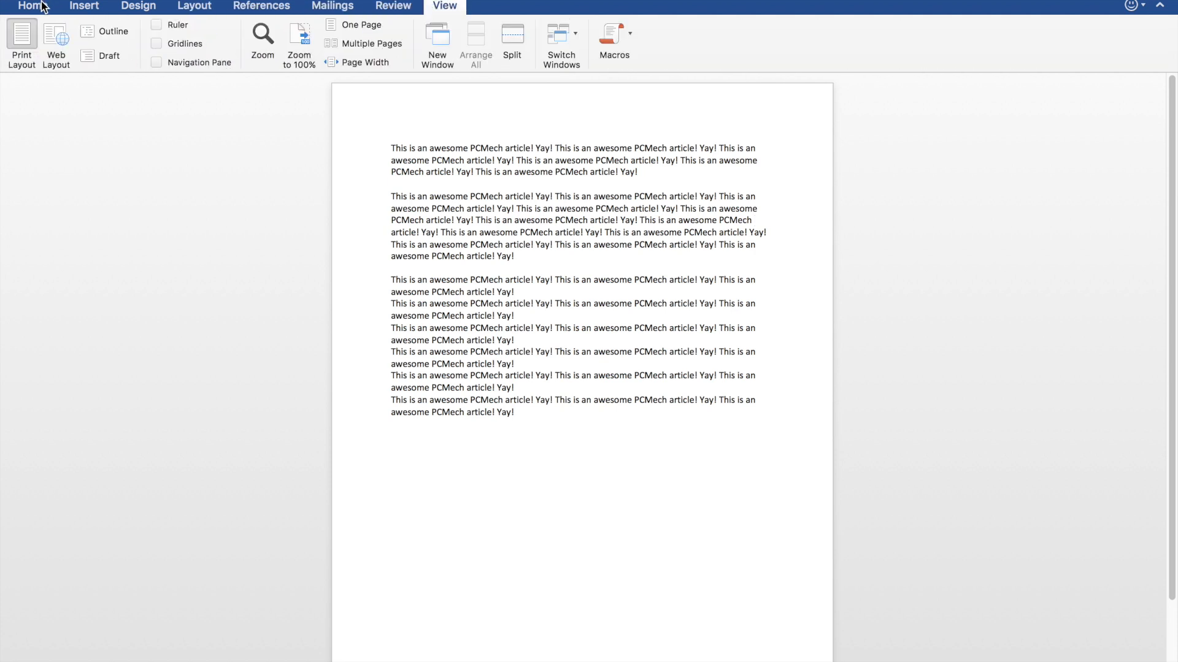
click(33, 6)
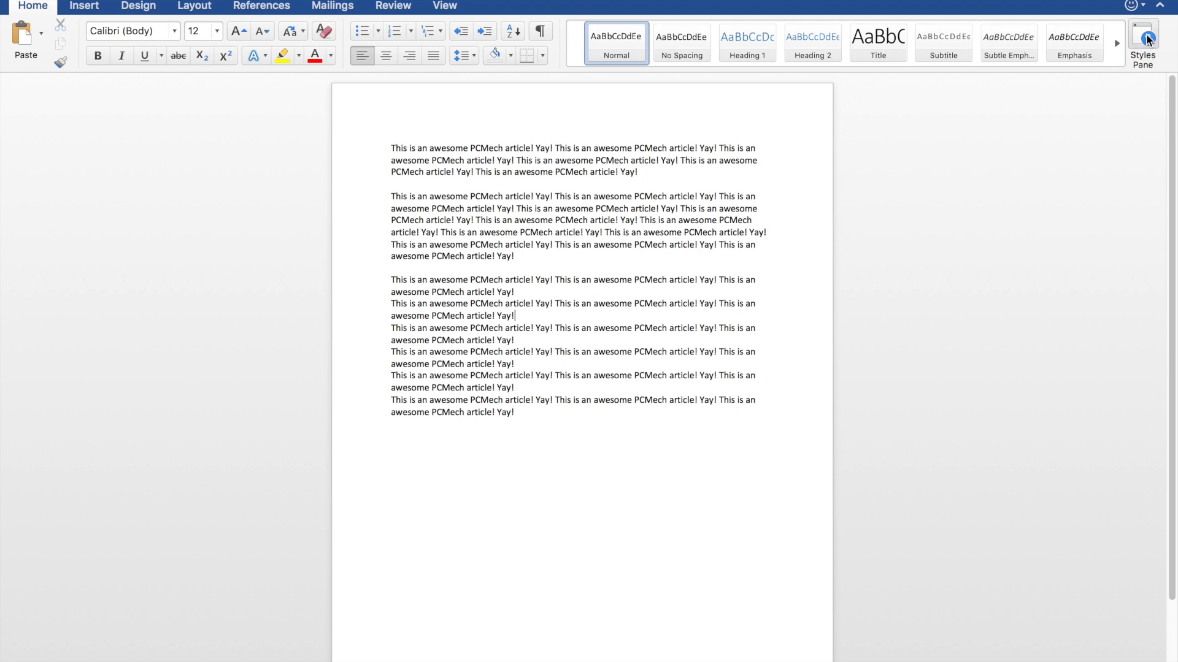
Step: Open the Styles pane docked, close it, and reopen it as a floating window
click(1142, 36)
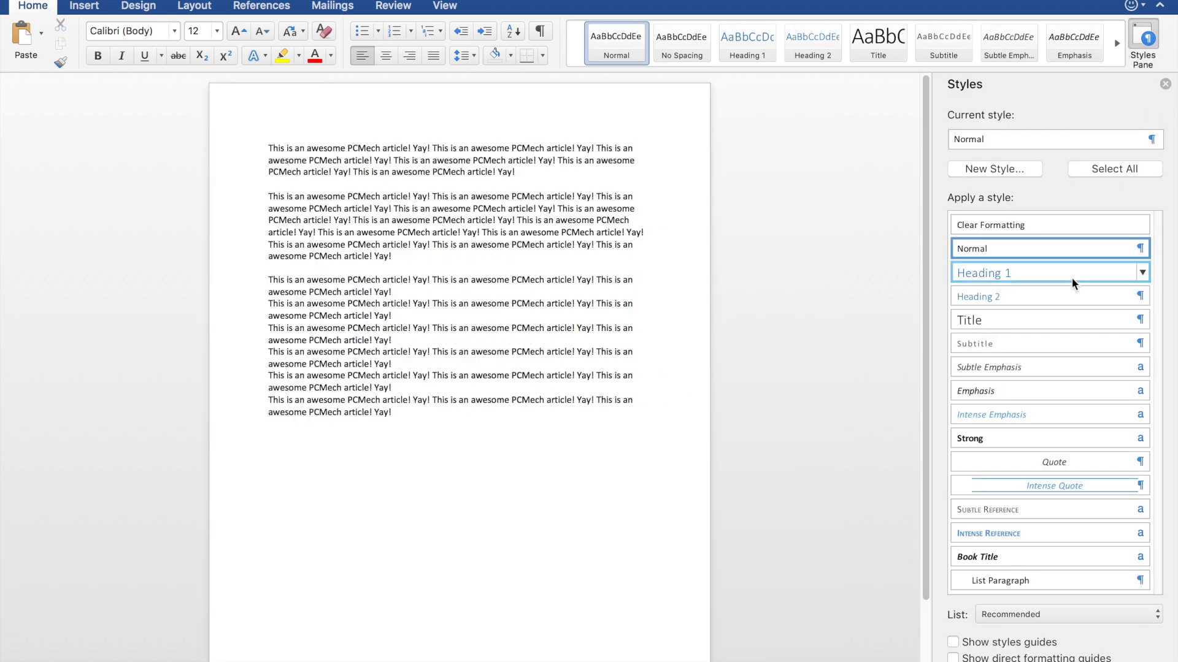
click(1165, 84)
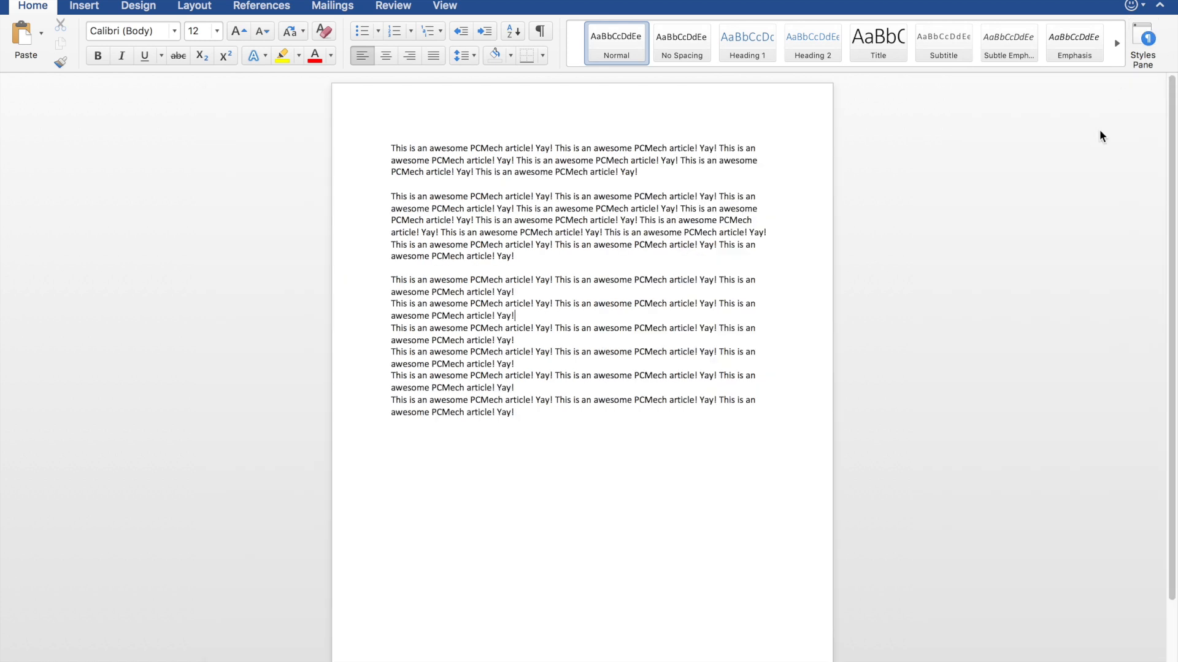
click(1142, 41)
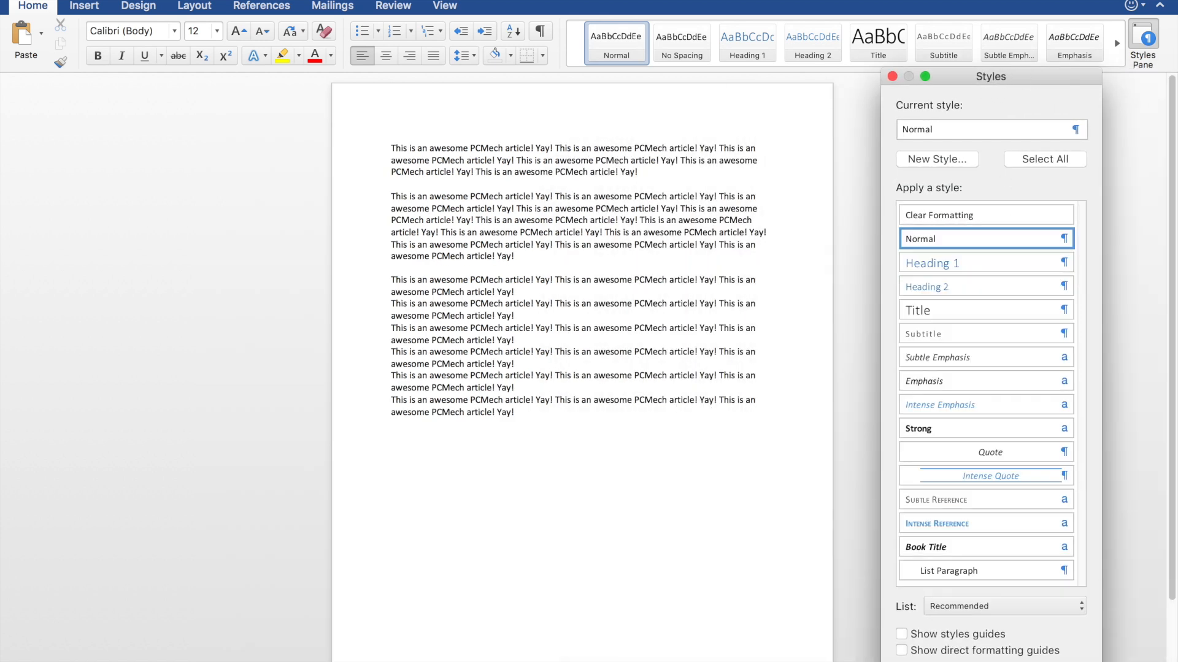
click(935, 263)
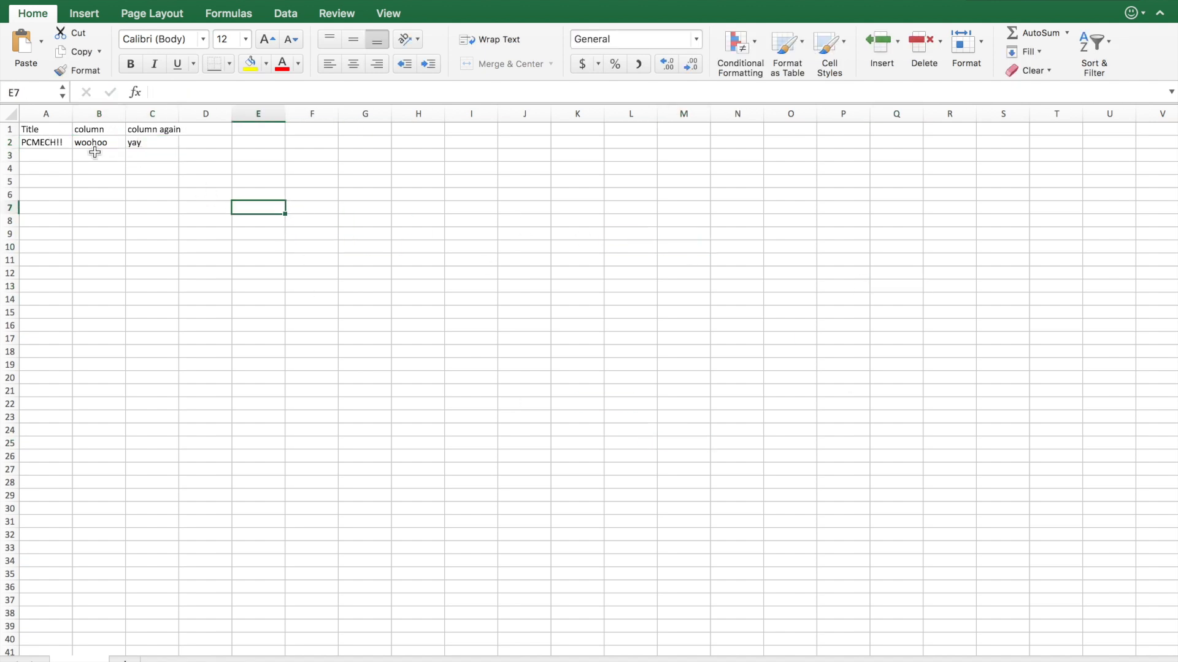
Step: Select the Excel header row with Title, column and column again
click(44, 129)
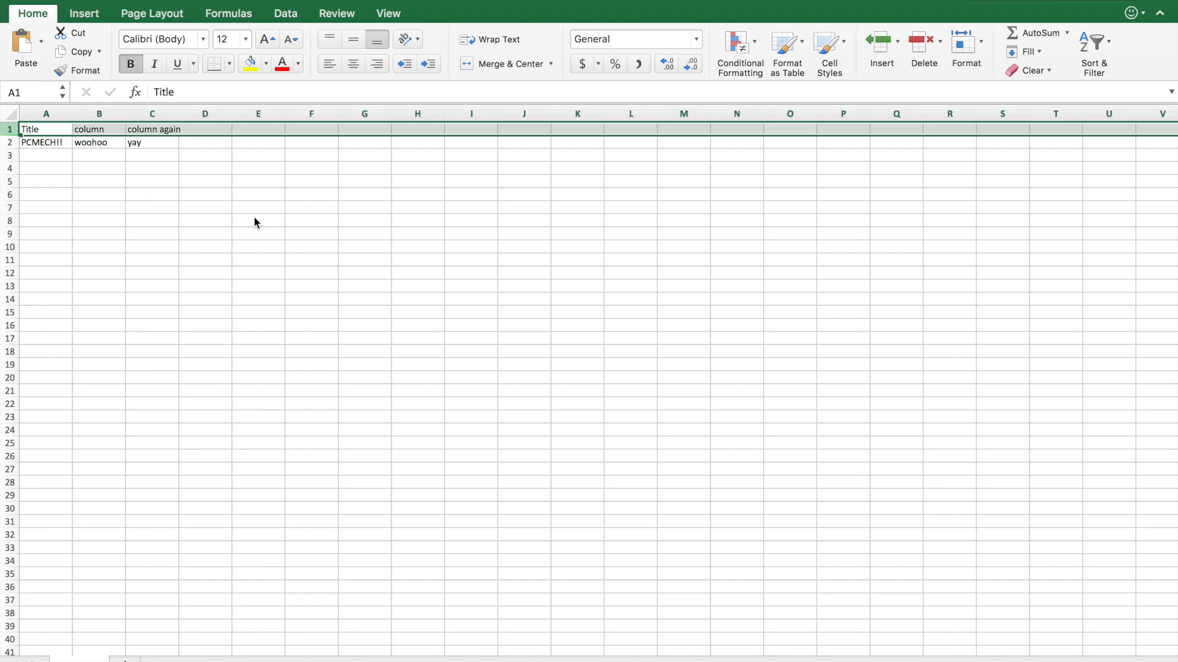
click(45, 113)
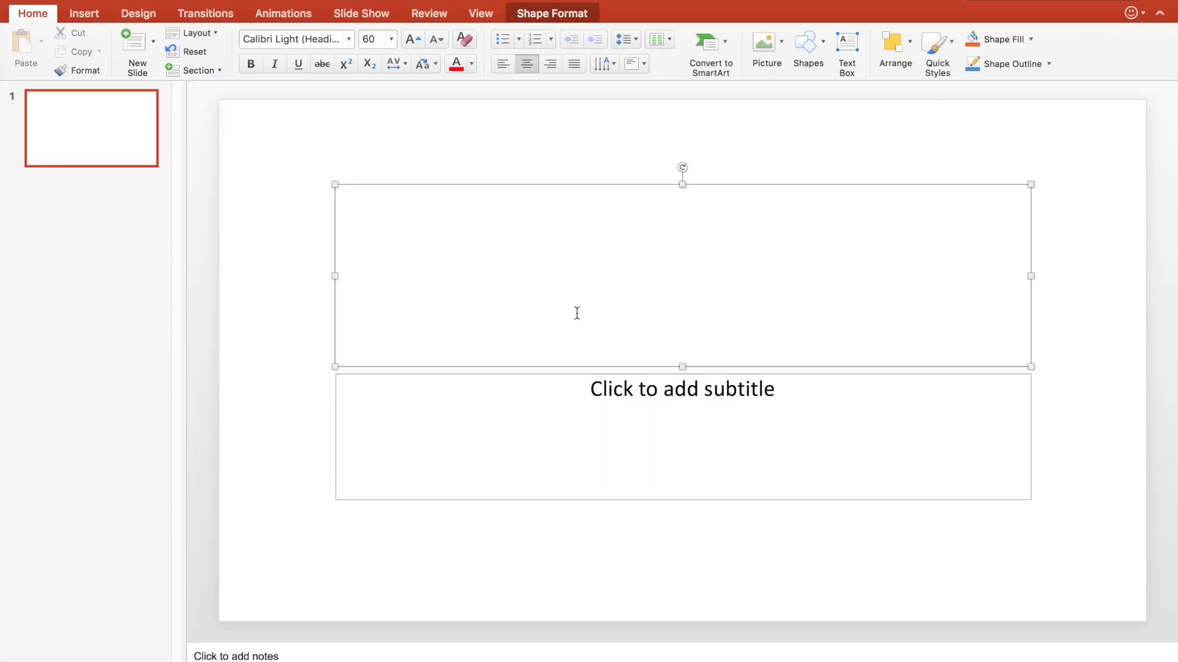
Step: Title the slide 'What a great review' with subtitle 'I'm an awesome reviewer!!'
text(What a great review)
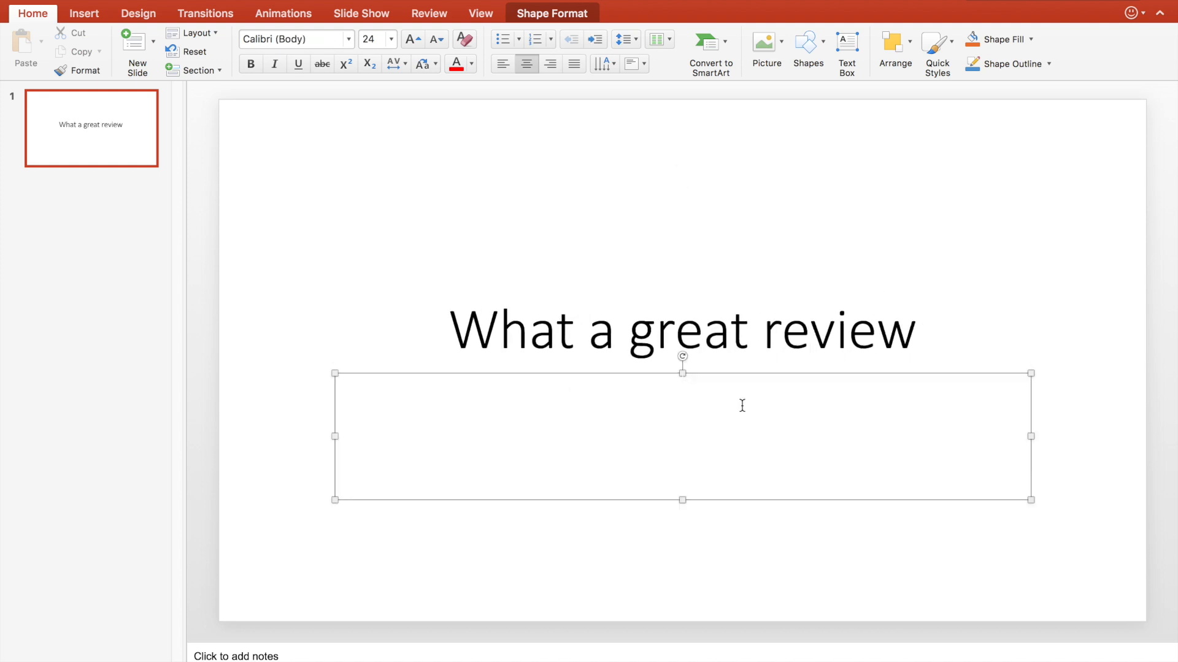
text(I'm an)
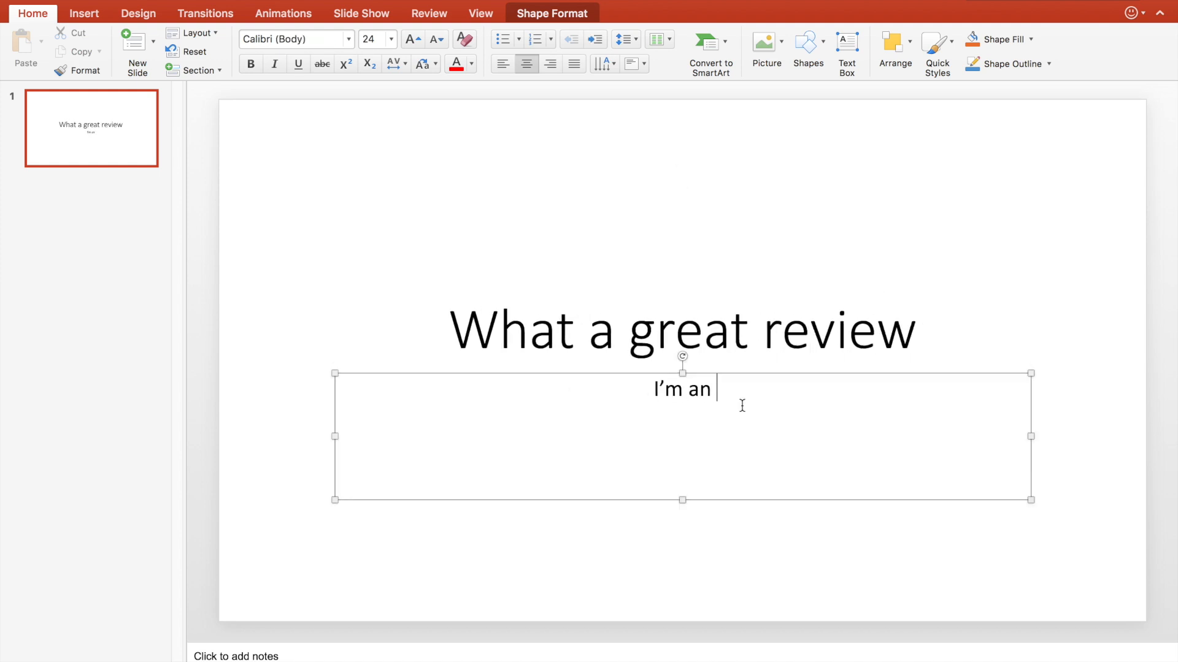
text(awesome reviewie)
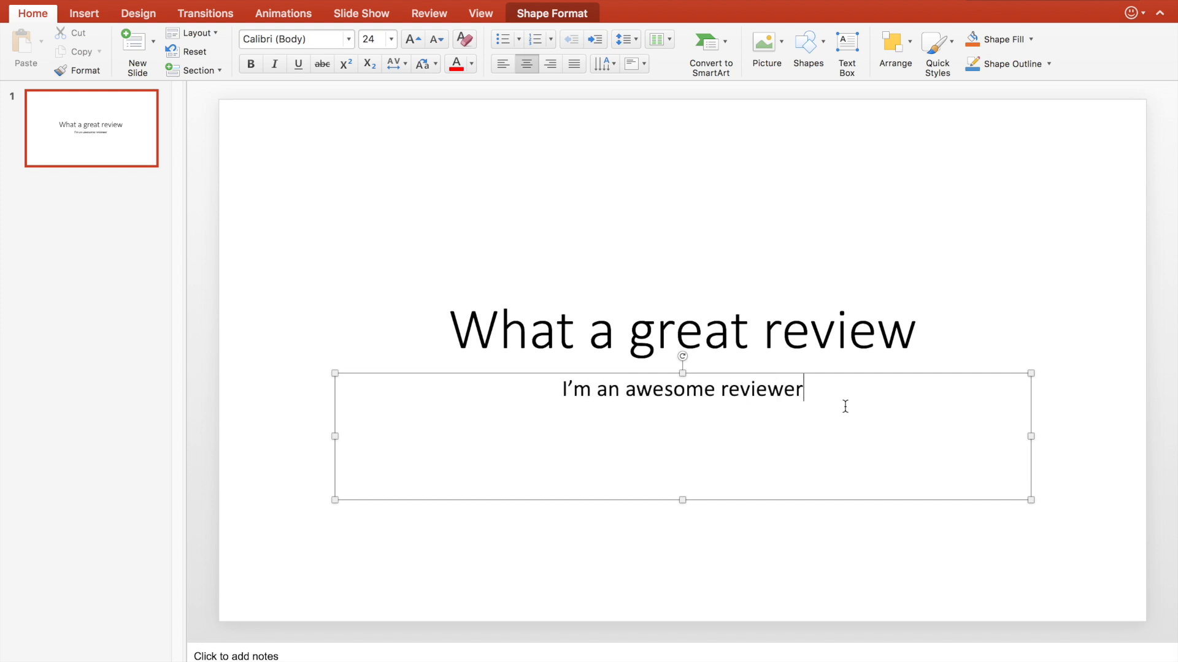
text(!!)
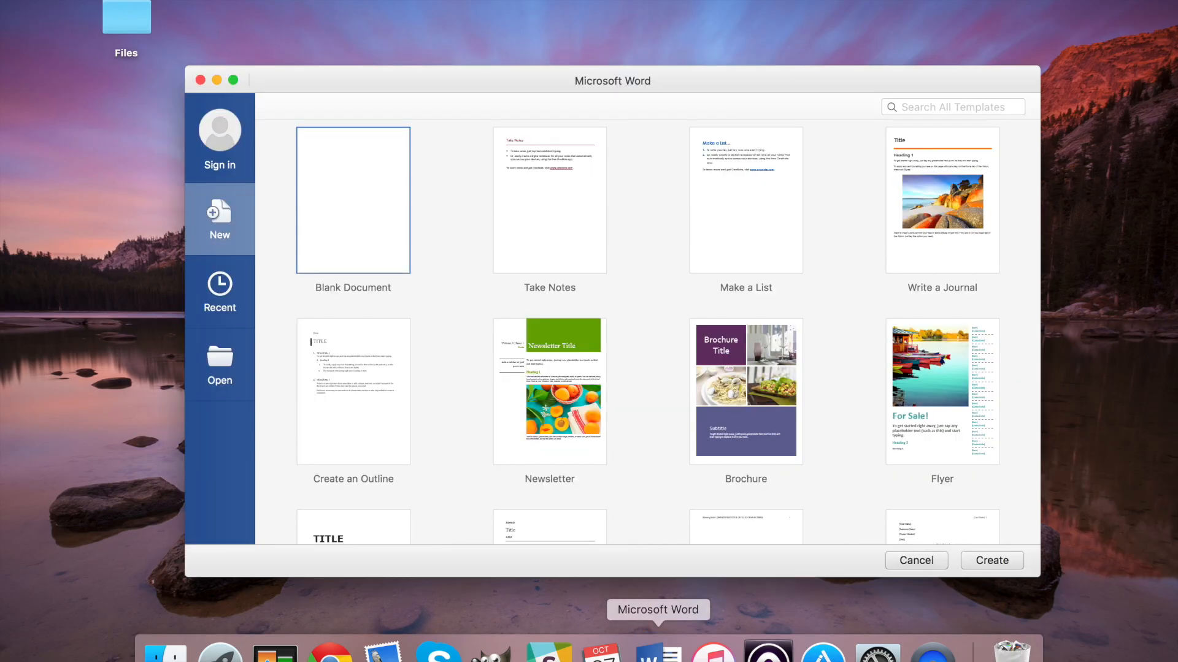
Step: Preview the Take Notes template, then pick and create Blank Document
click(544, 200)
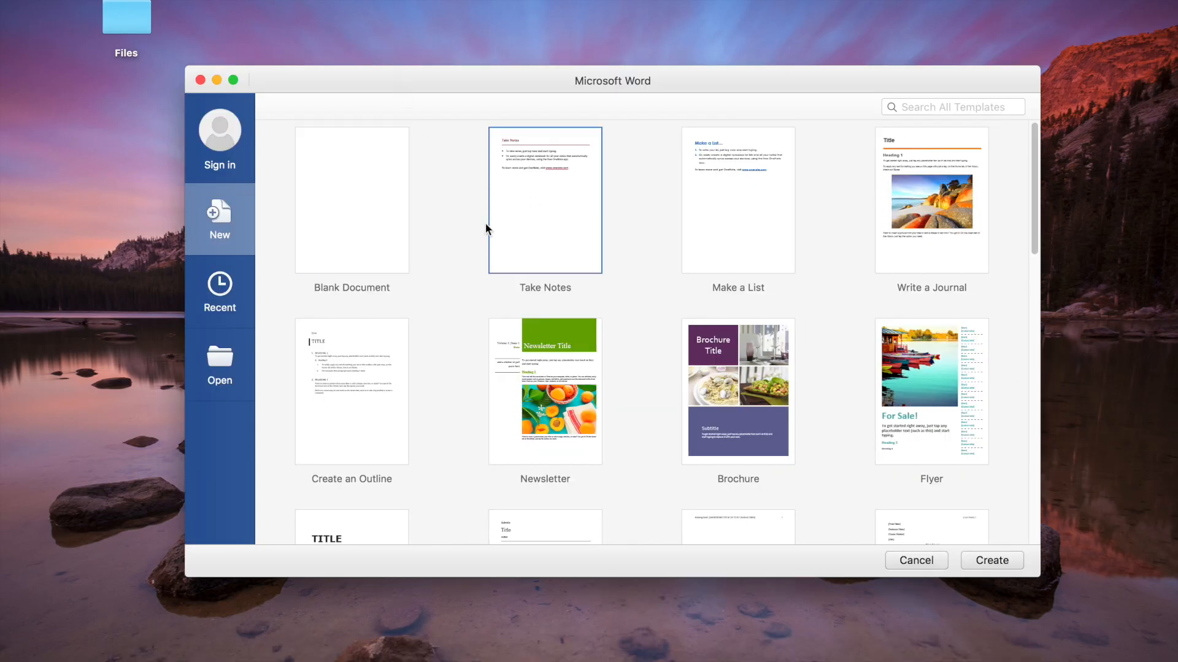
click(351, 200)
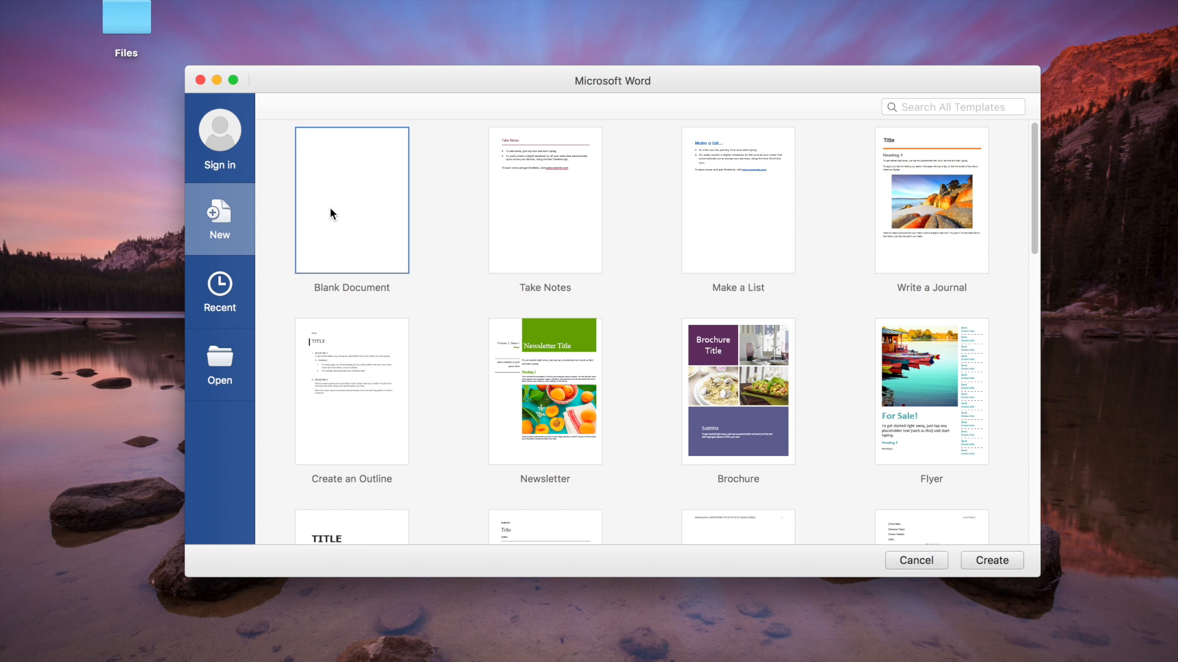
mouse_move(354, 382)
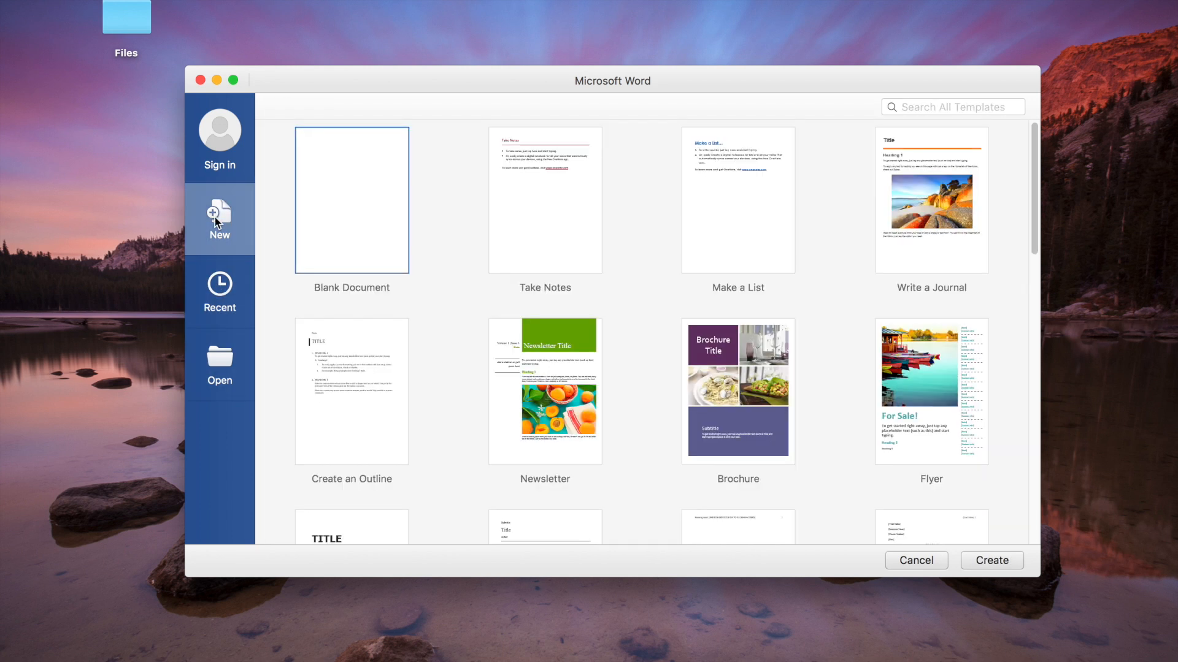
click(990, 560)
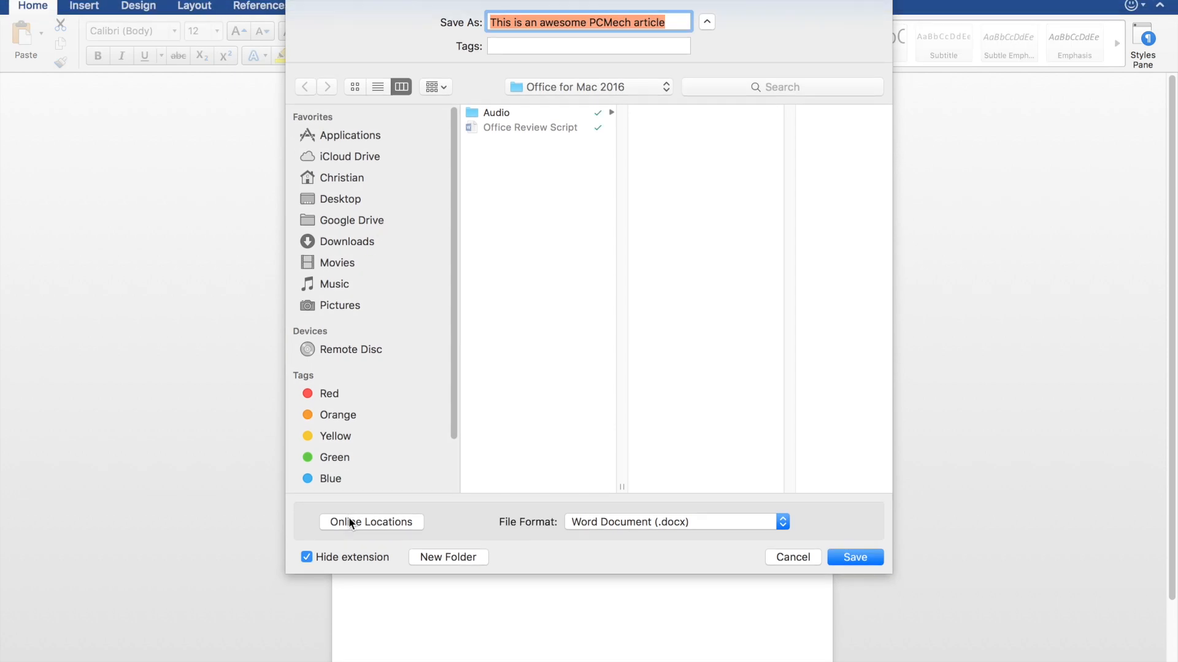
Step: Browse Online Locations and On My Mac in the Save As sheet, then cancel without saving
click(371, 522)
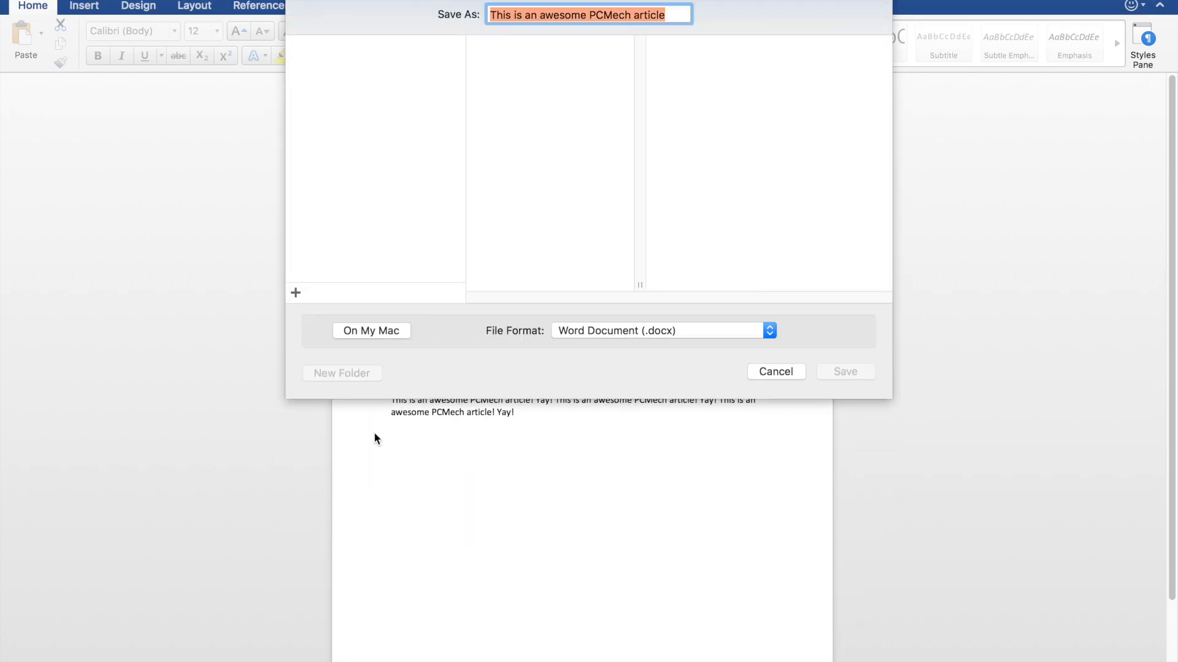
click(370, 330)
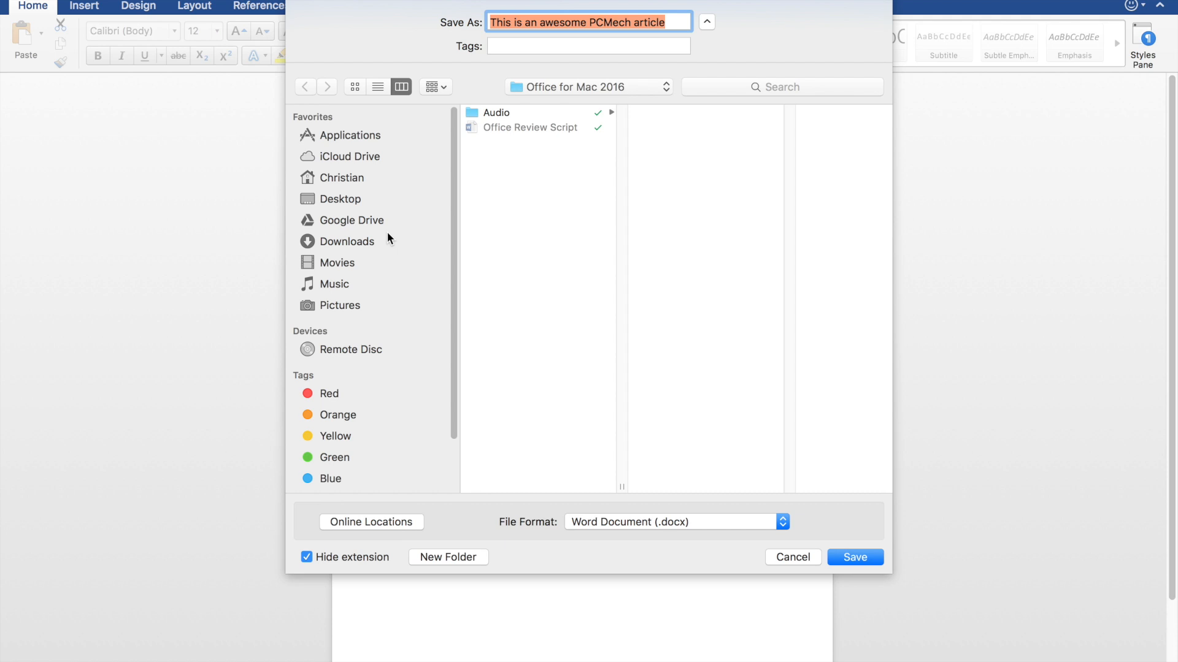
mouse_move(793, 559)
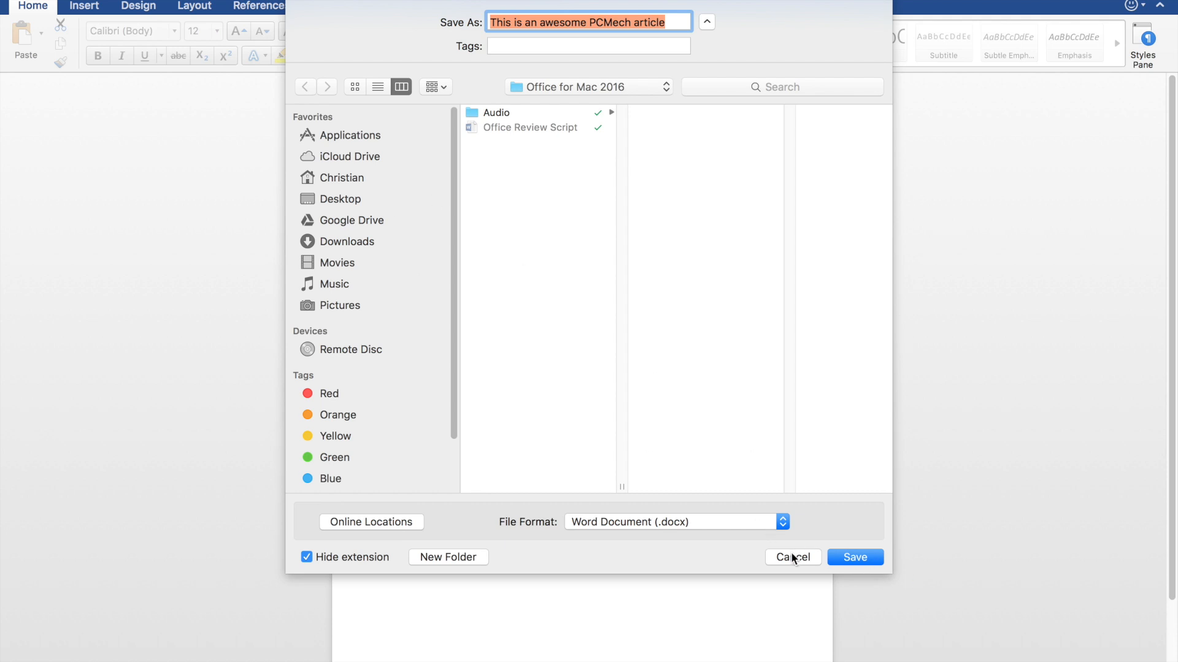
click(854, 557)
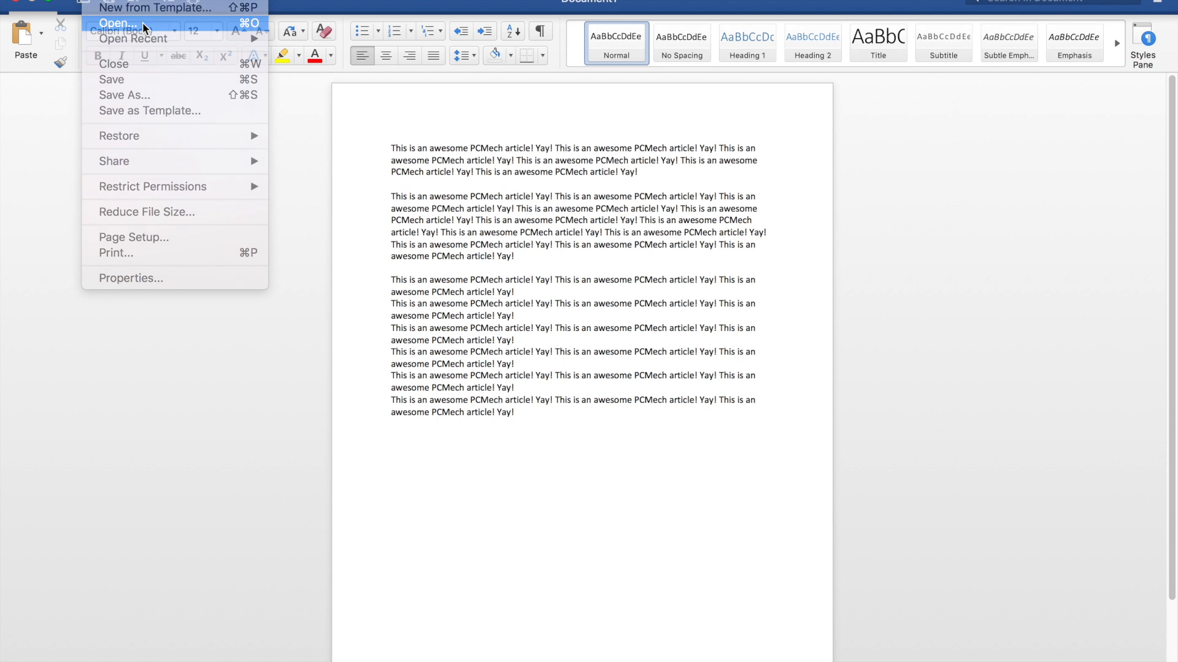
Step: Open the File > Open browser, go to Google Drive, and open a shared document
click(116, 23)
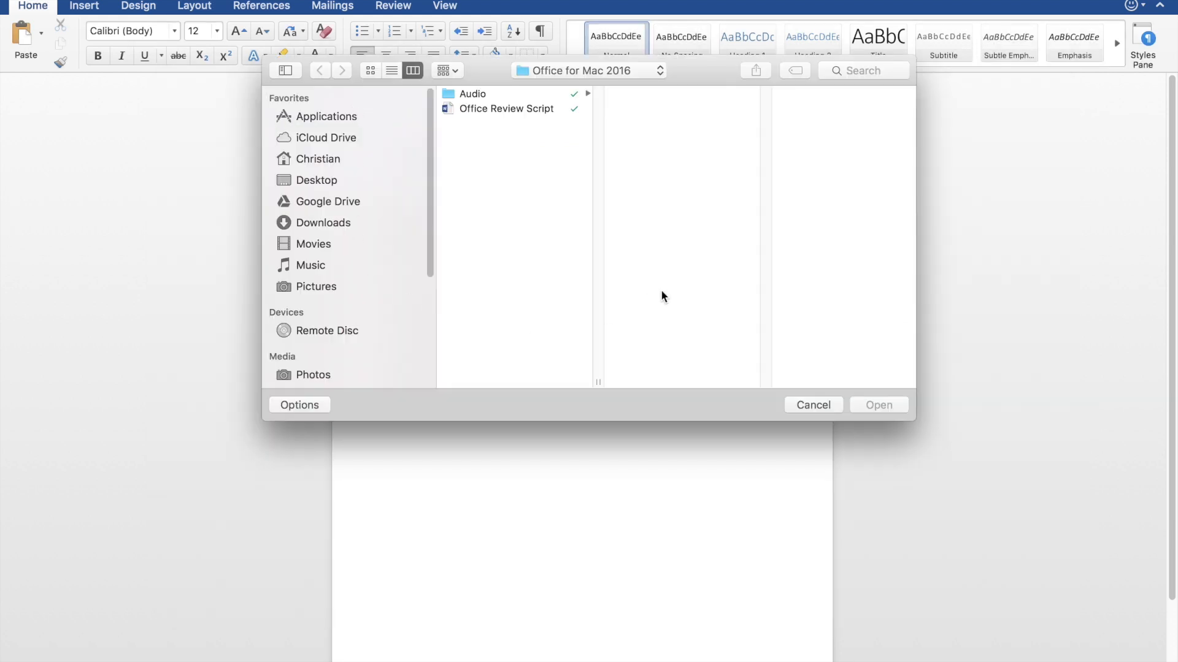
click(329, 201)
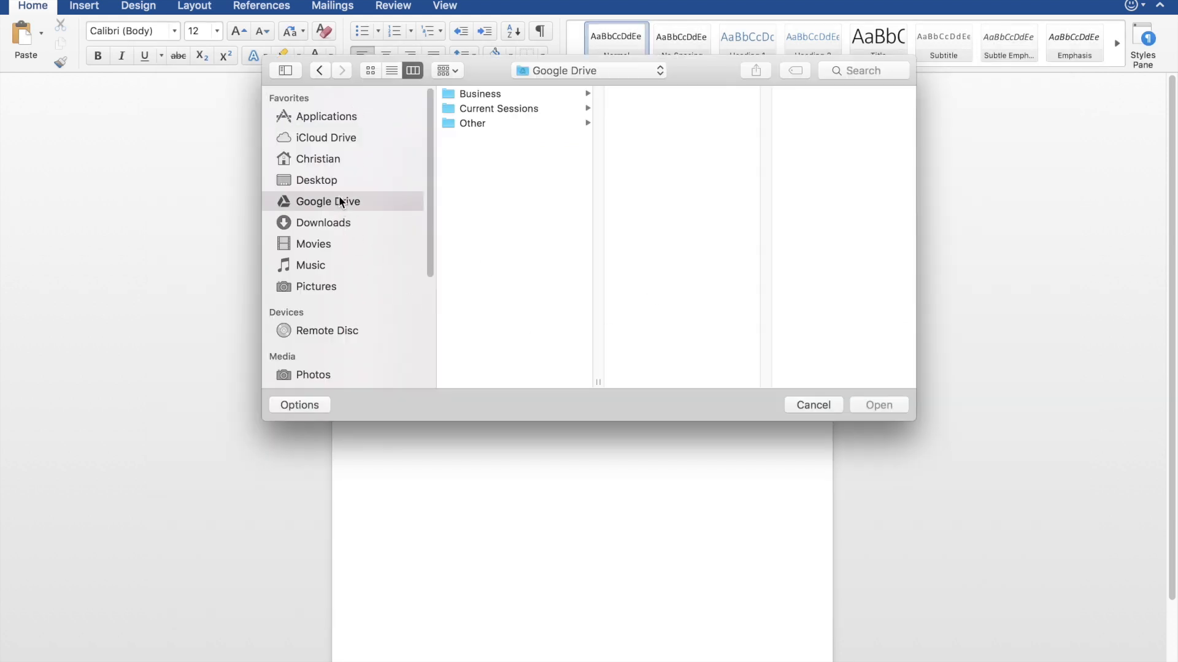
click(812, 405)
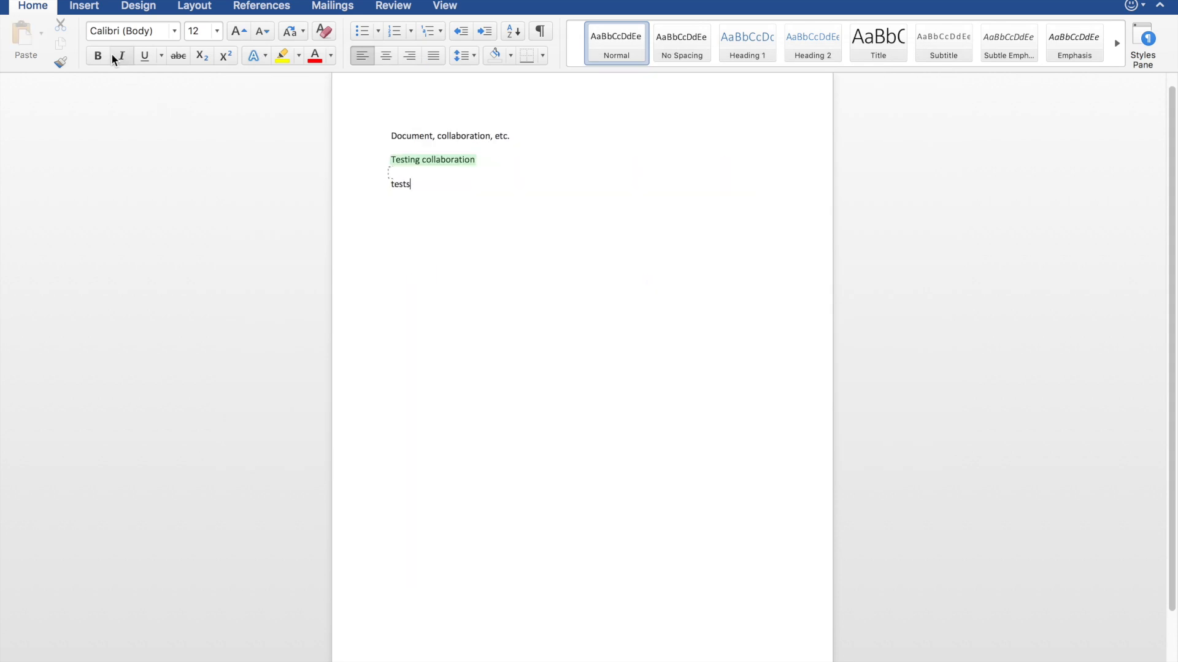
Step: Accept the co-author's updates and continue typing 'This is not as'
click(121, 56)
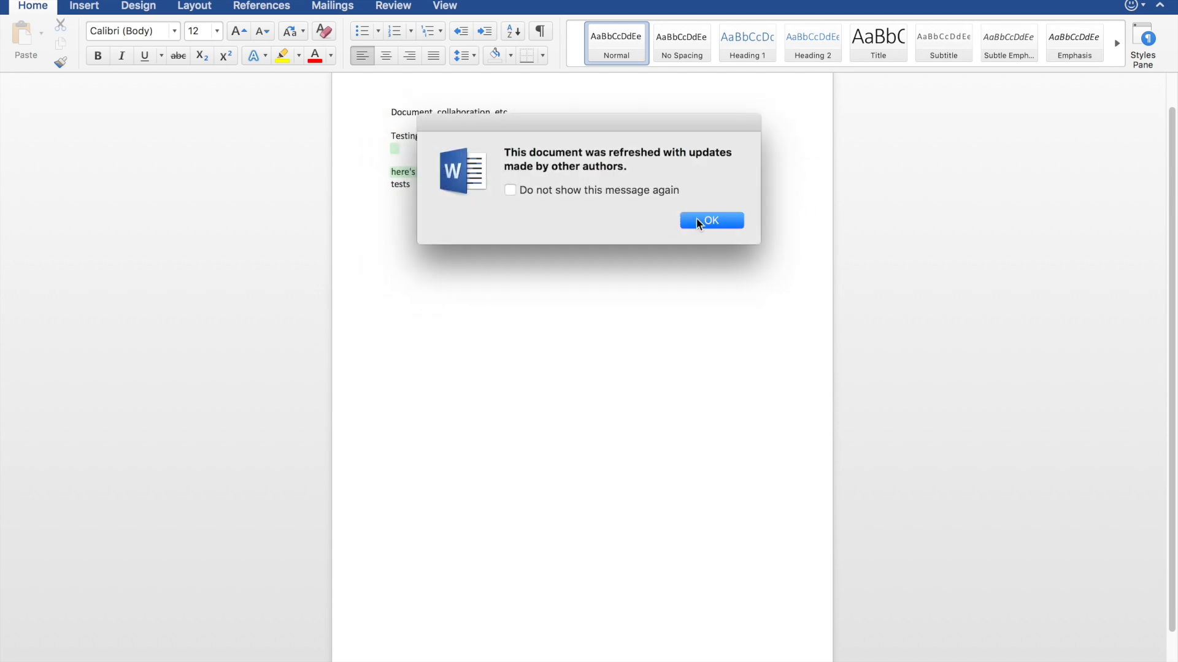
click(709, 220)
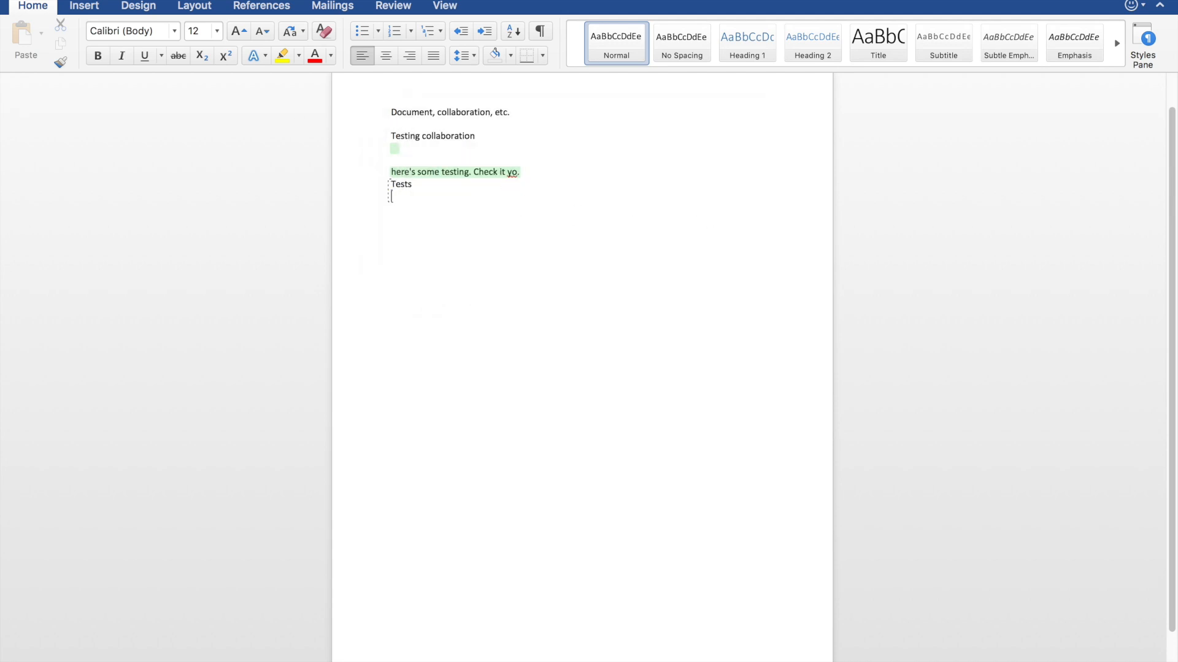
text(This is not as)
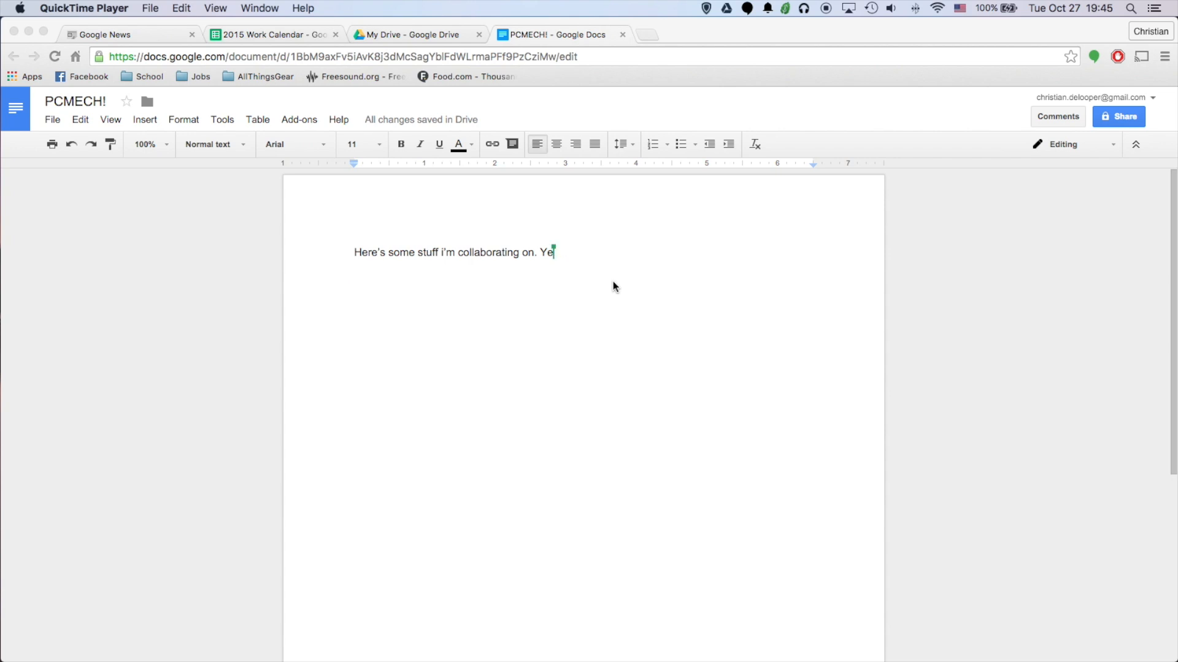
Step: Fix the typo so the Google Doc sentence ends 'Yipee.'
key(Backspace)
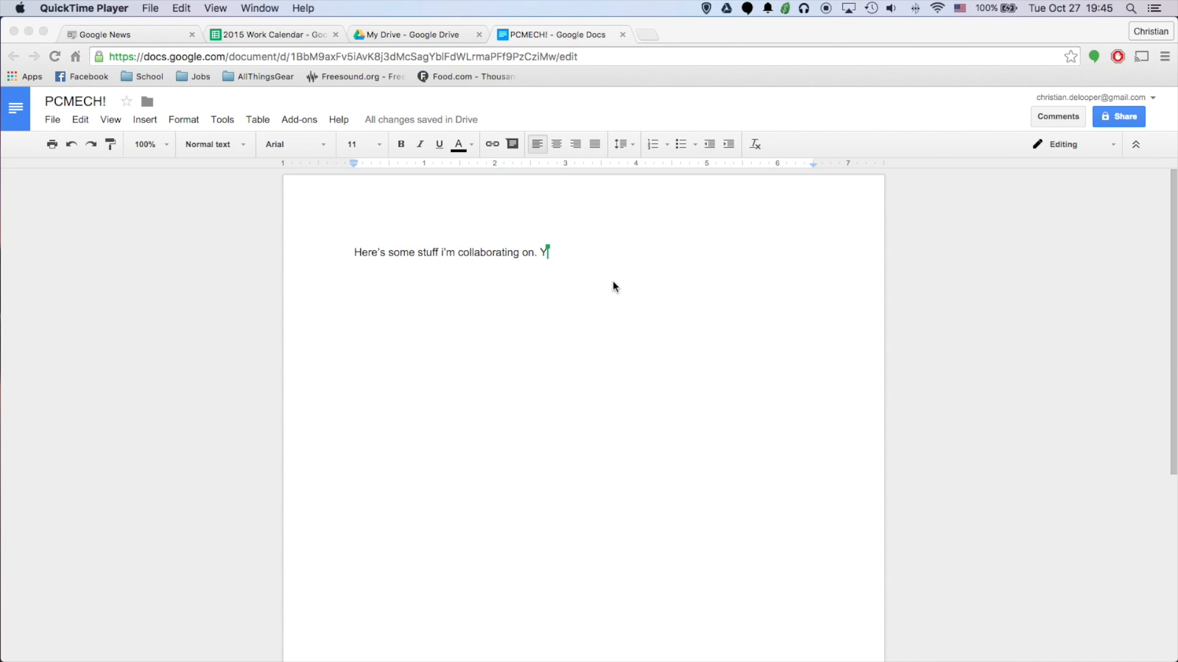
text(ipee.)
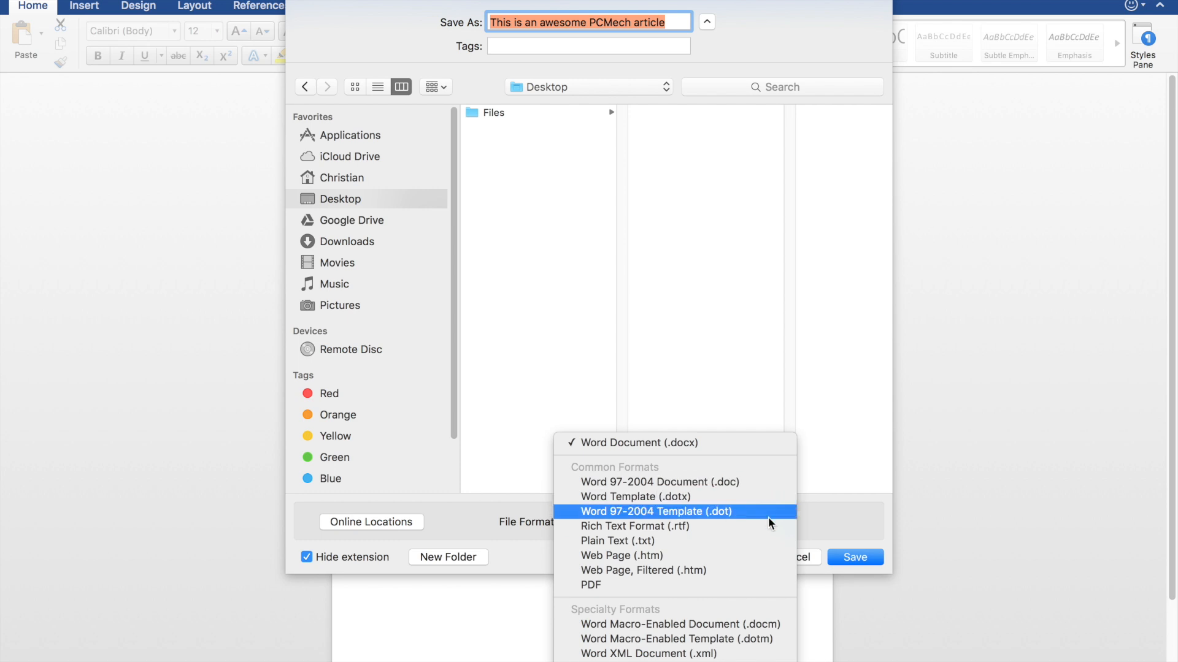
mouse_move(683, 585)
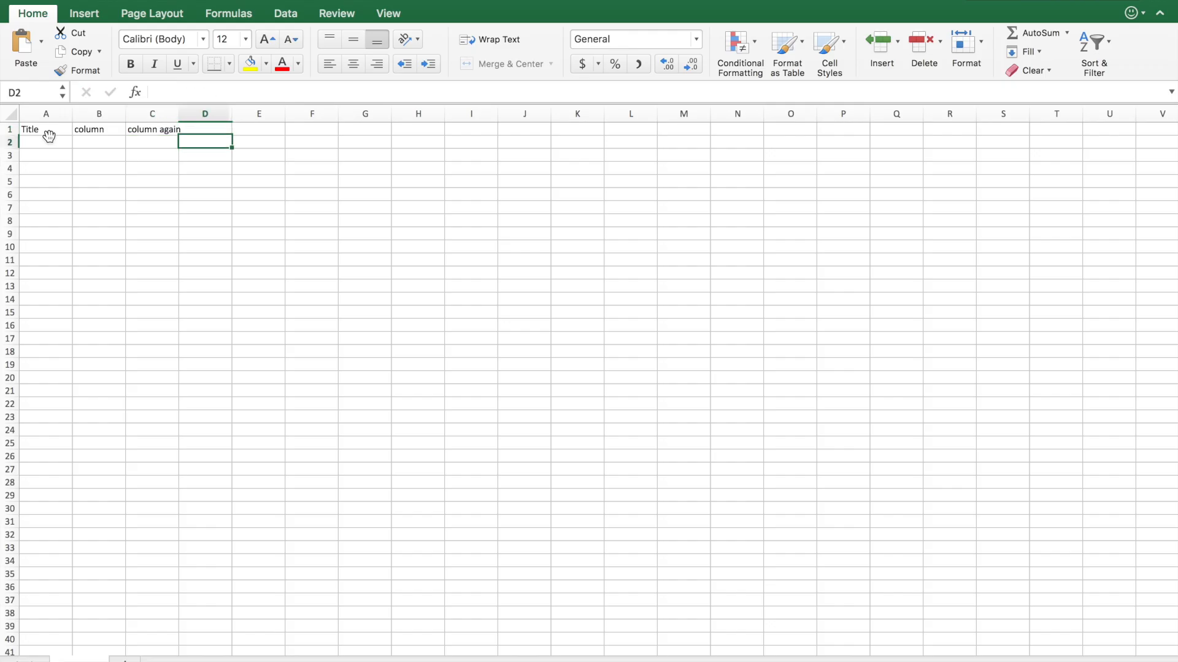
Step: Enter PCMECH!!, woohoo and yay across row 2 beneath the headers
text(PCME)
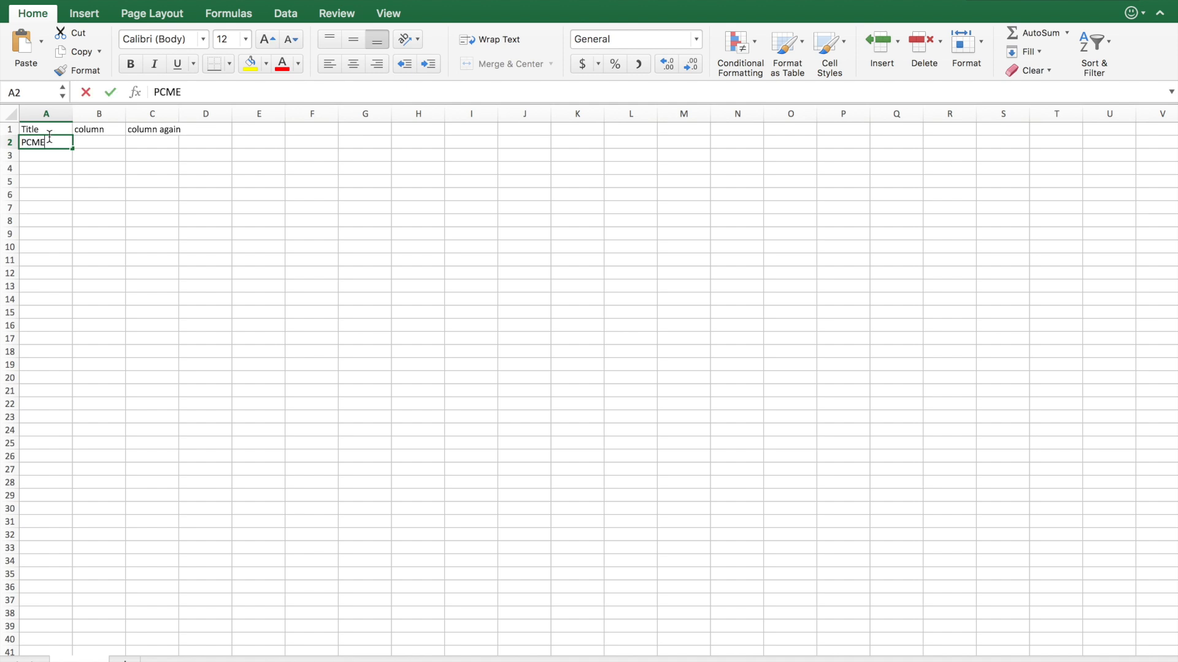
text(woohoo)
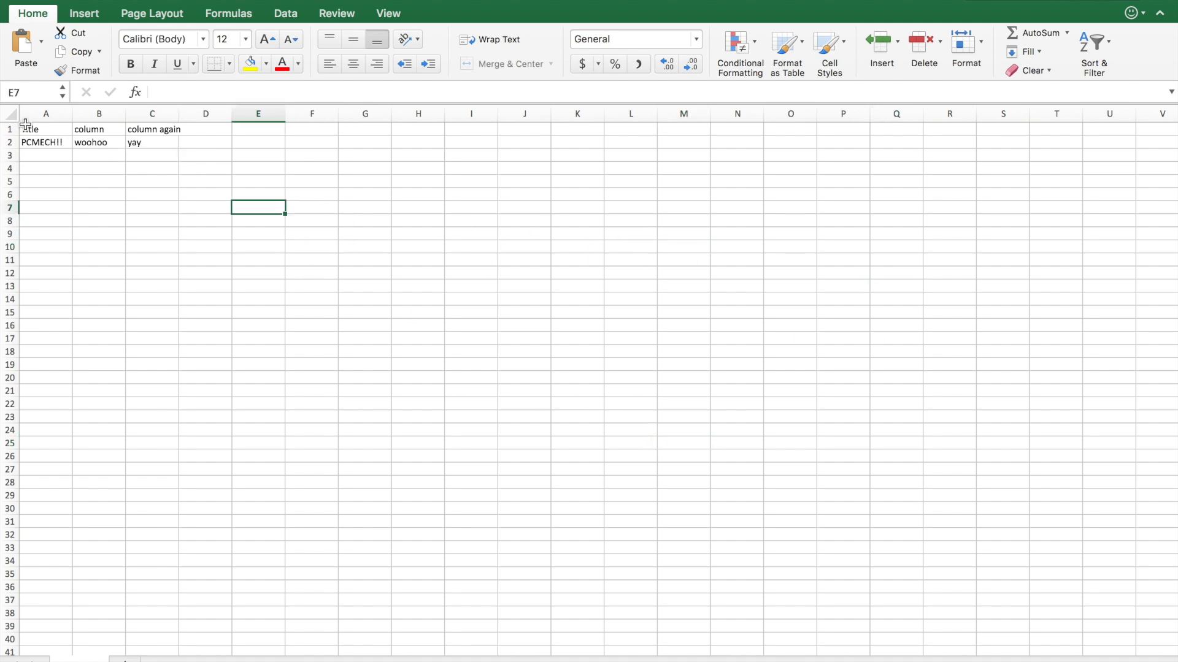
click(45, 128)
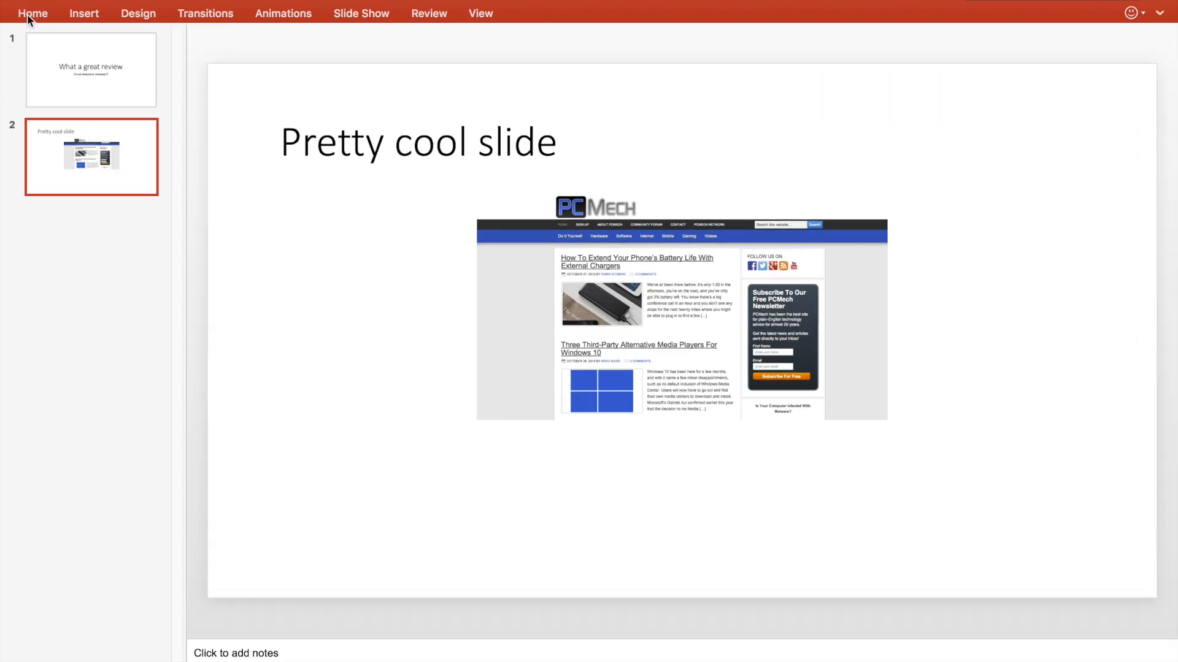
Step: Play the presentation from the start and begin the speaker note 'Important note'
click(32, 13)
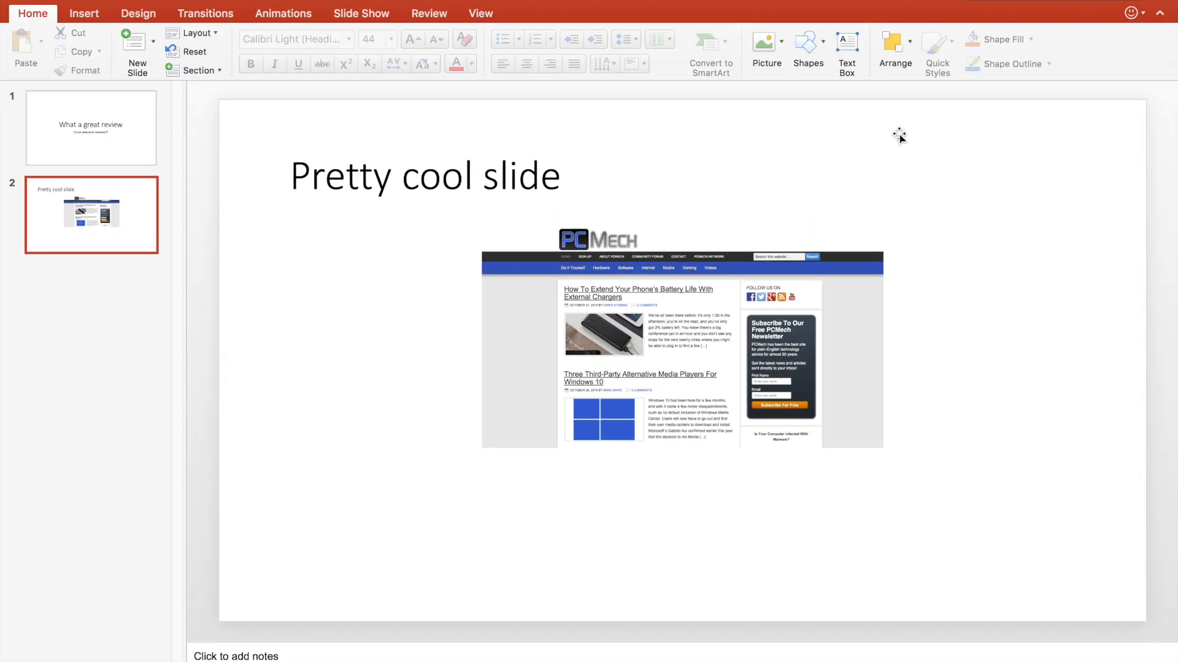
click(362, 13)
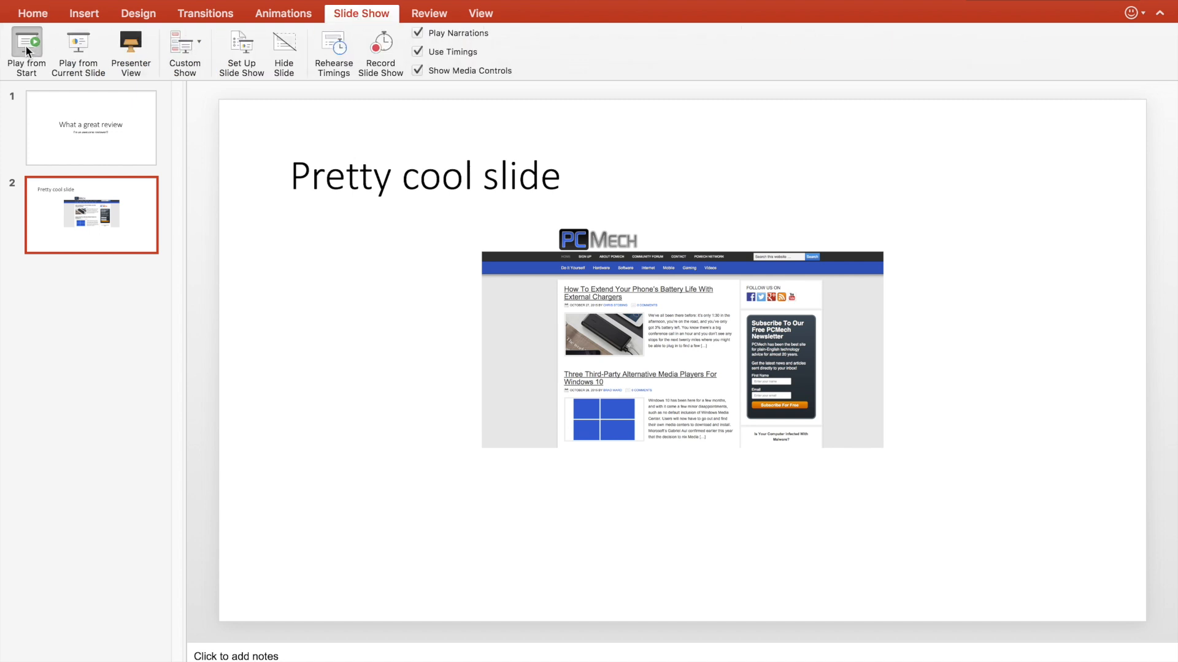
click(26, 53)
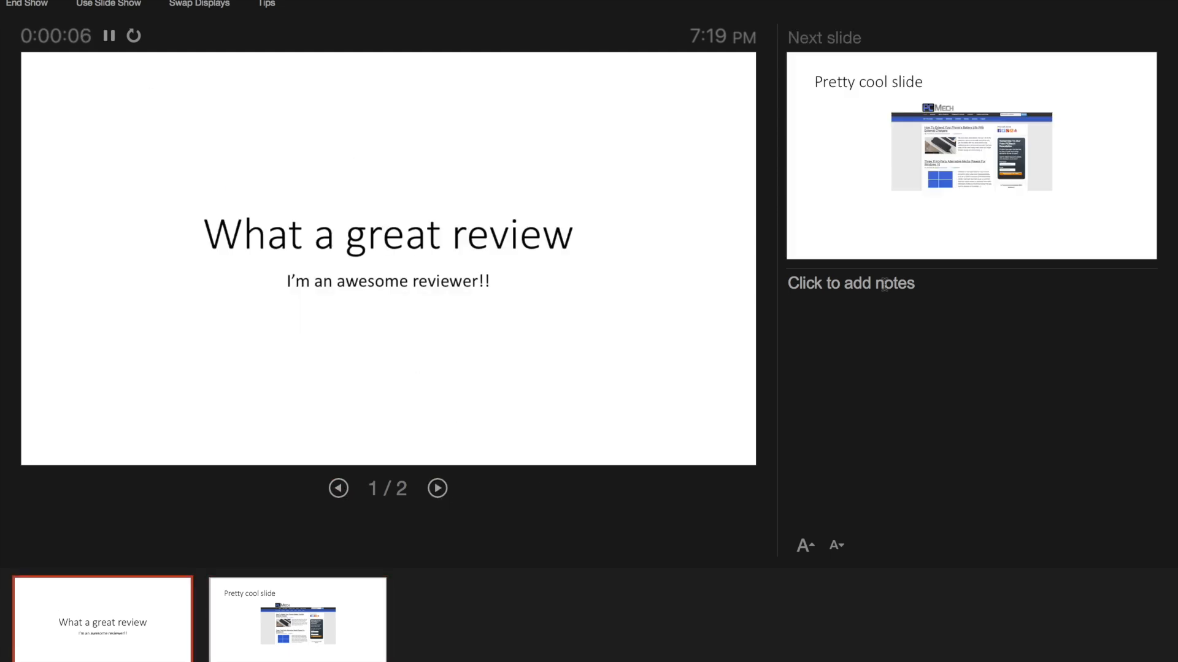
click(849, 283)
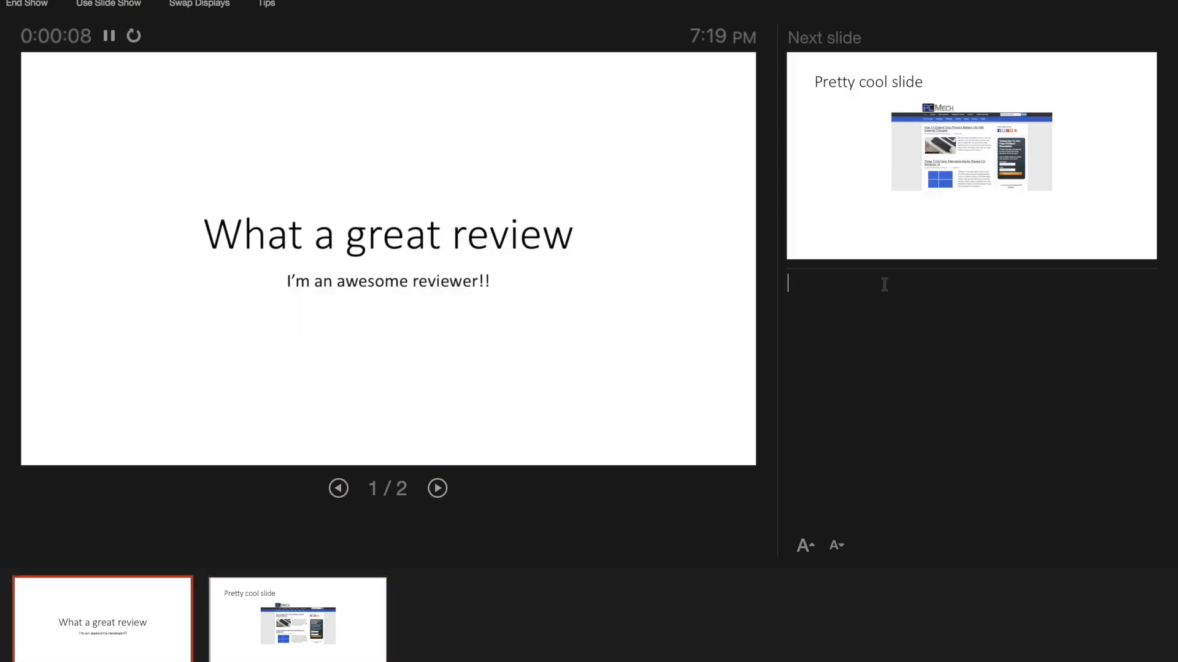
text(Important note about presentation)
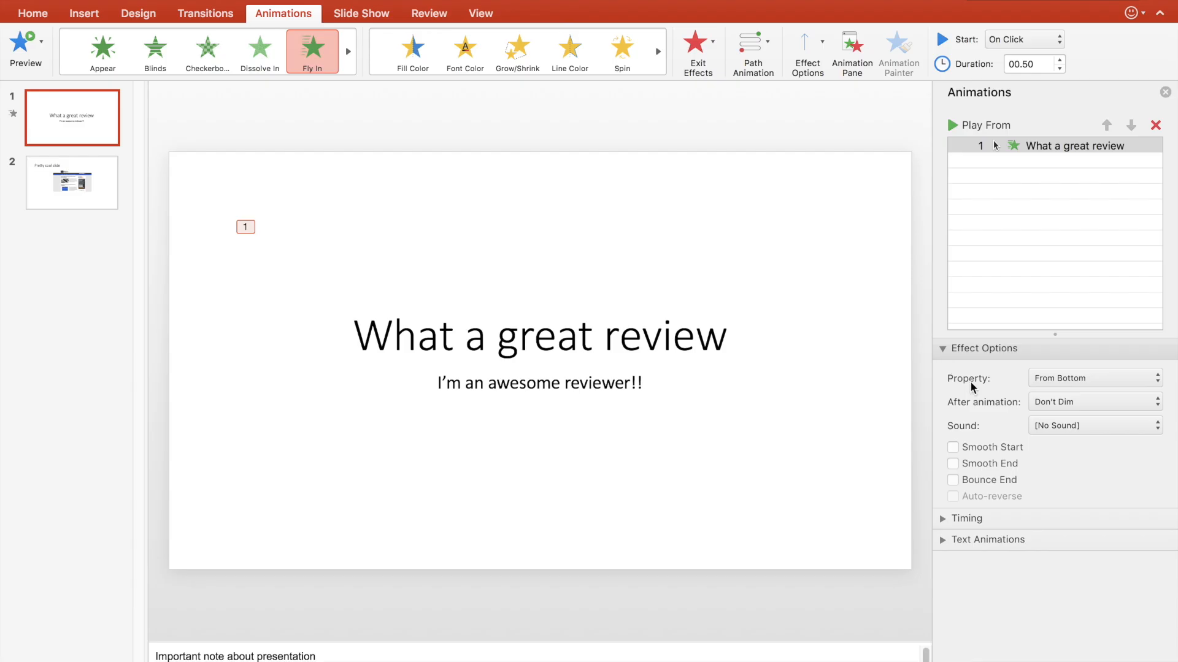
Step: Adjust the title's Fly In direction and dimming, preview it, and enable Smooth Start
click(1093, 378)
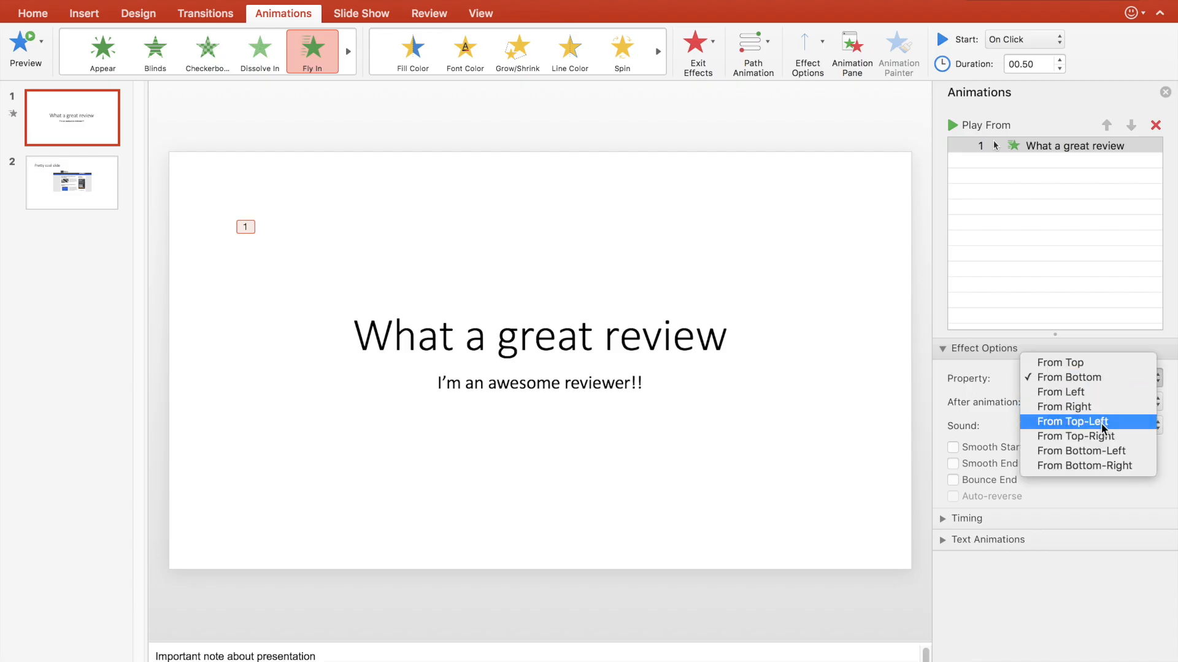
click(1075, 421)
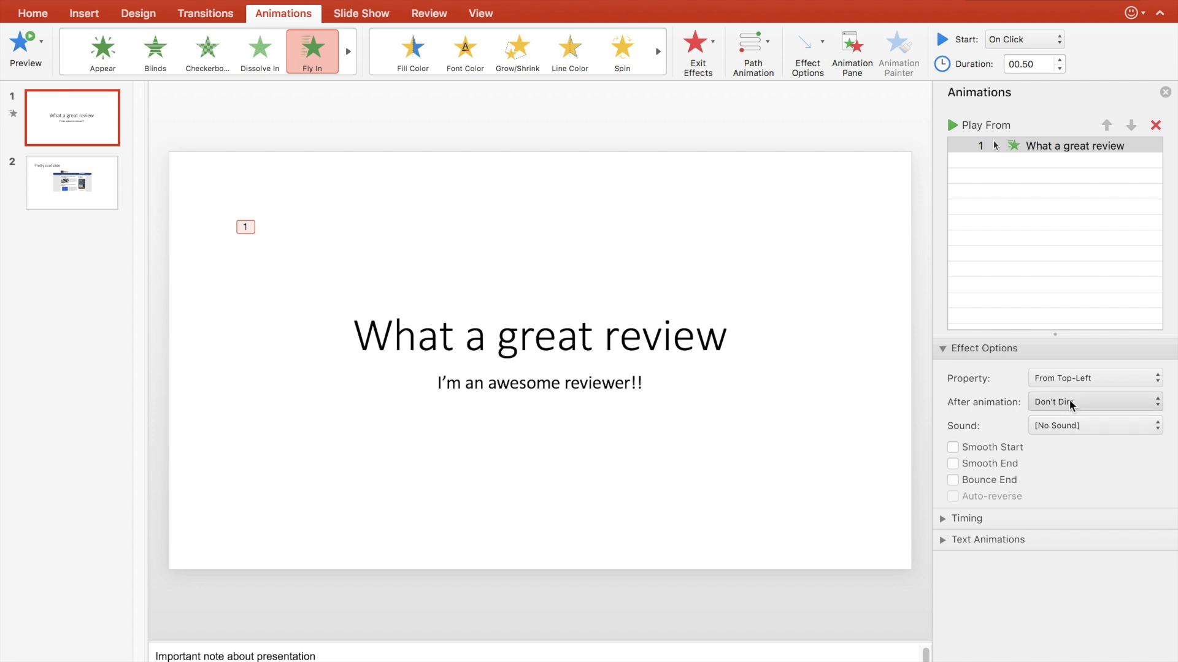
click(950, 124)
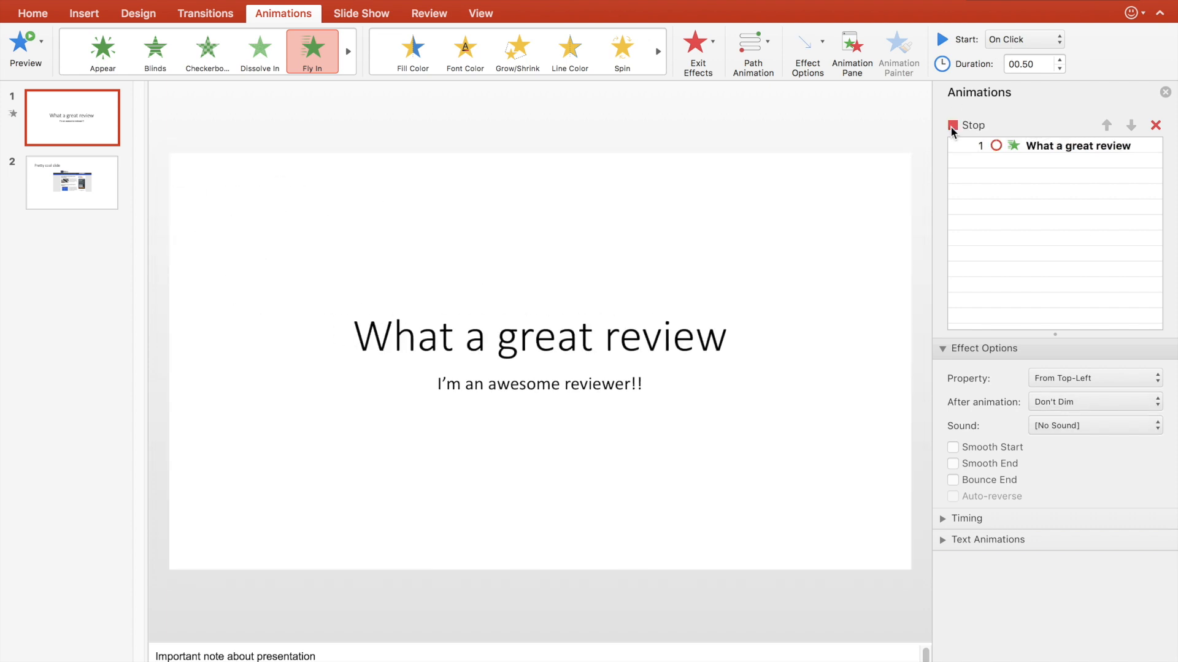
click(953, 447)
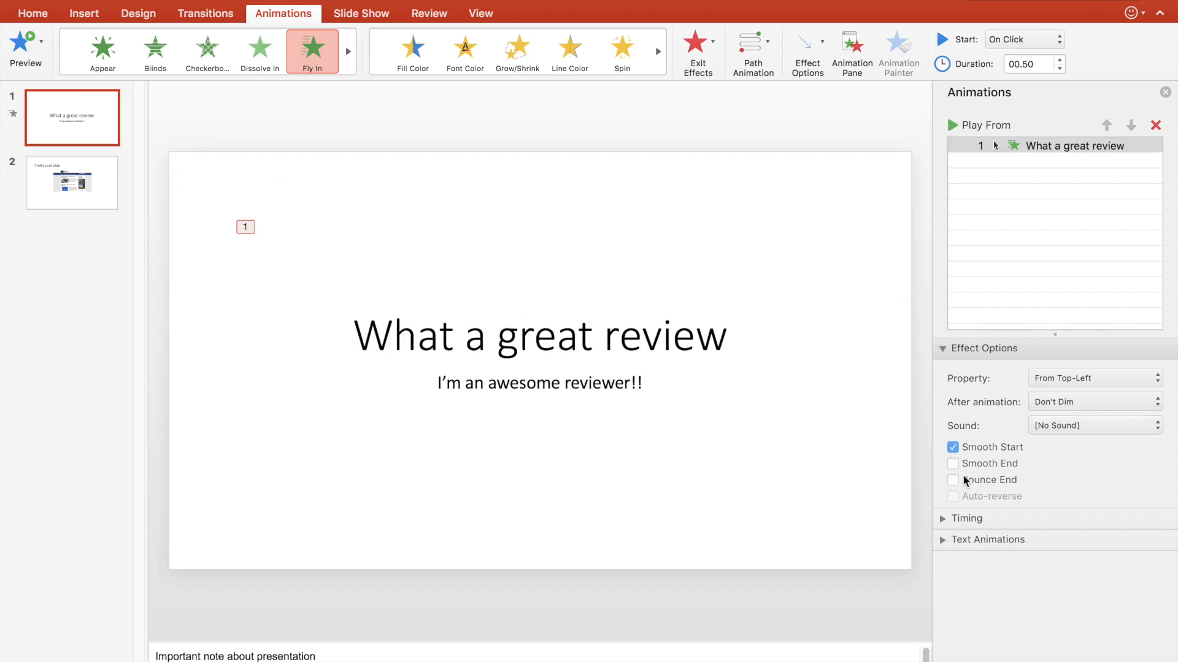
click(72, 181)
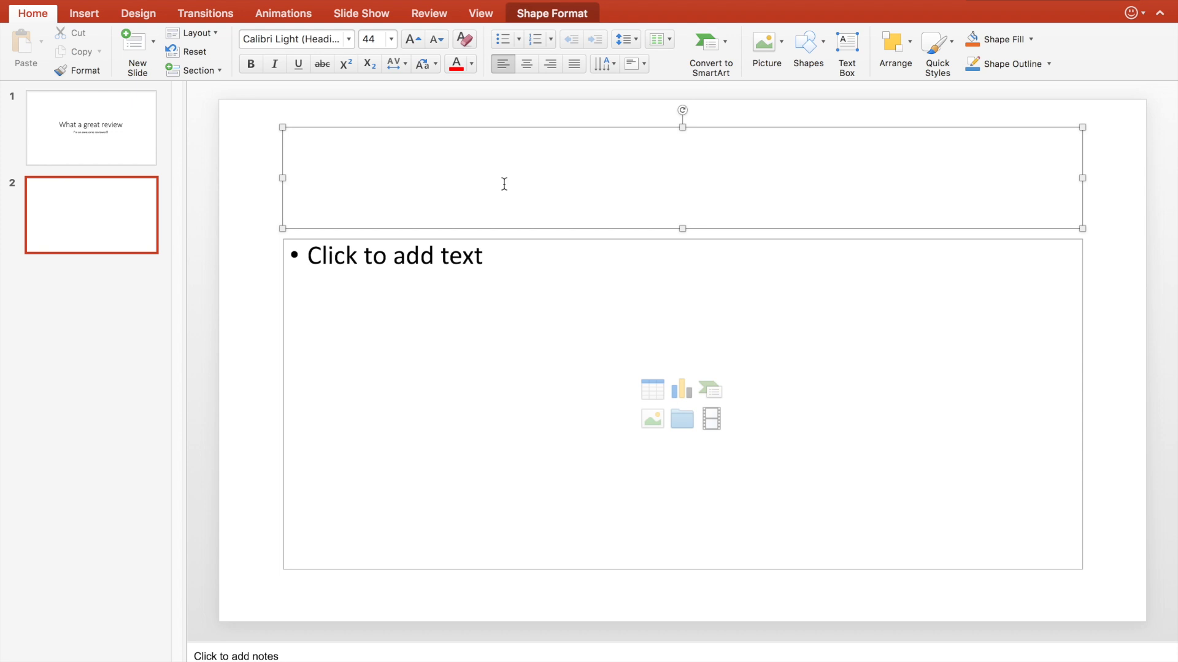
Step: Title slide 2 'Pretty cool slide' and insert the PCMech screenshot from the Desktop
text(Pretty co)
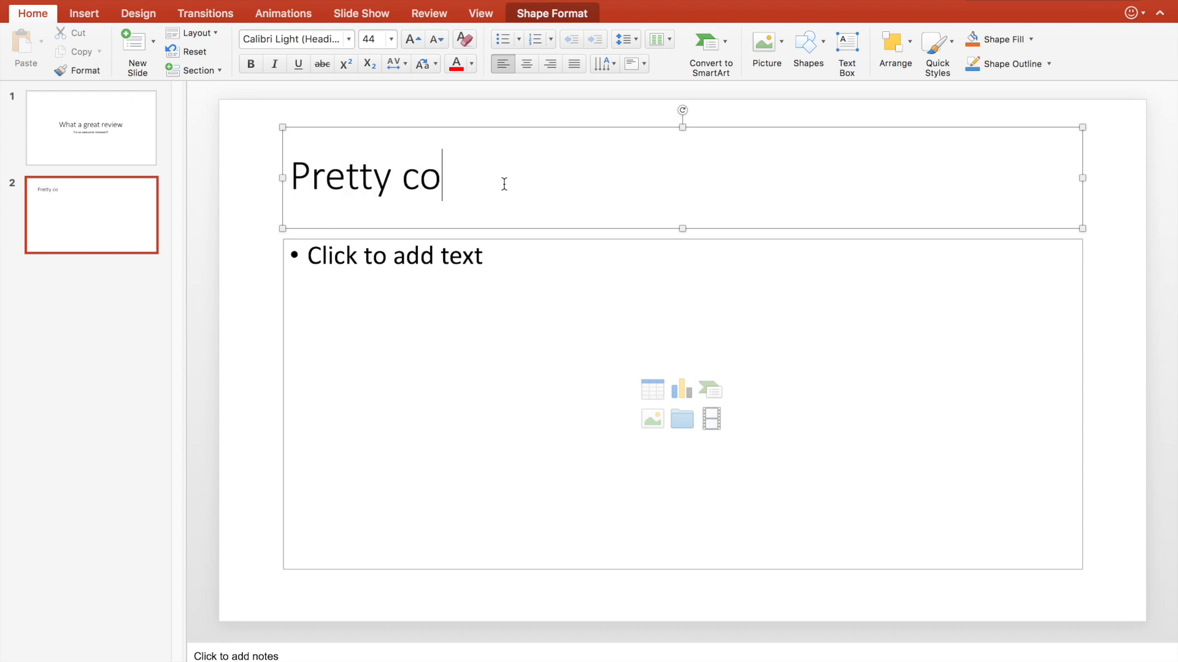
text(ol slide)
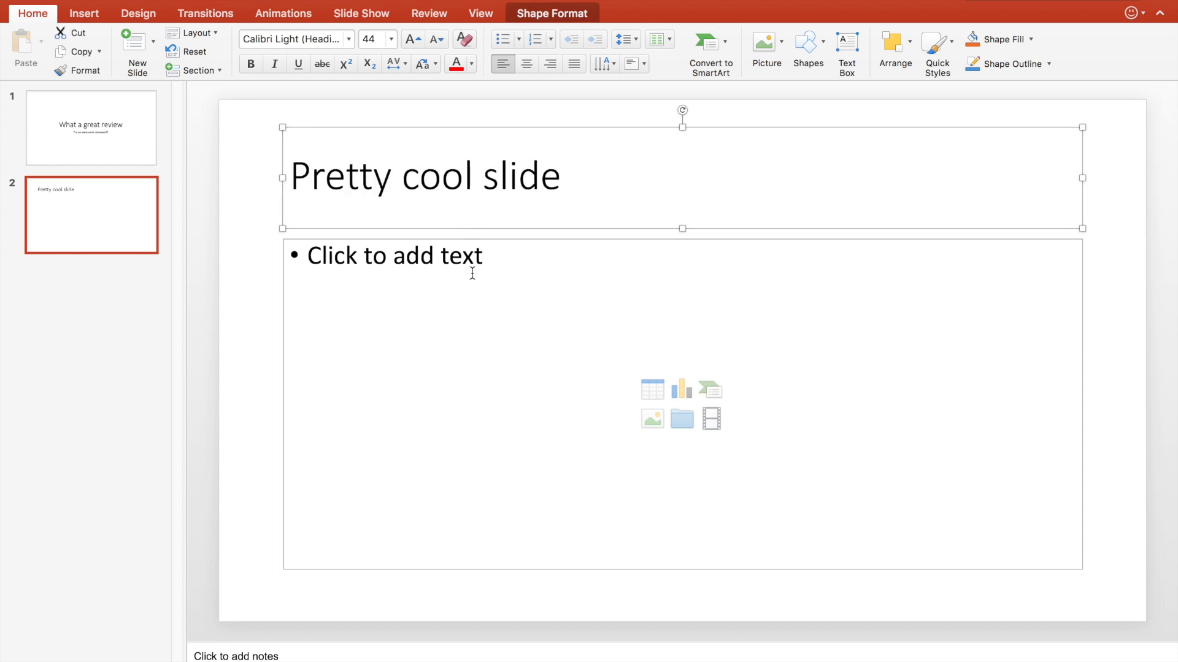
click(473, 270)
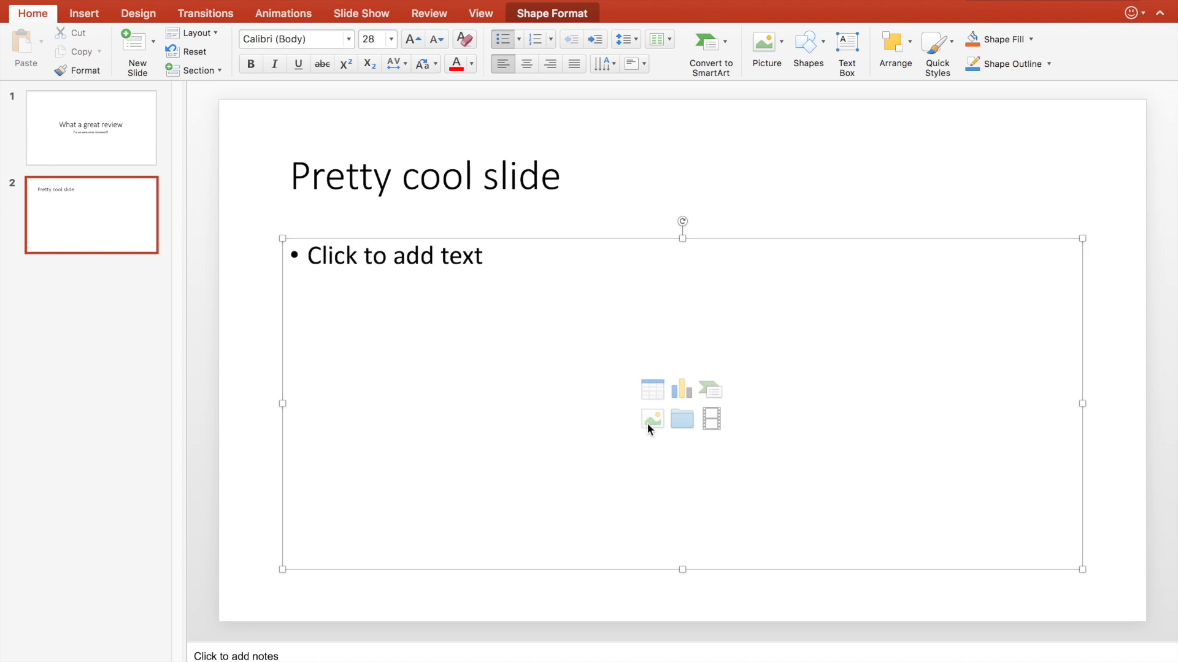
click(652, 419)
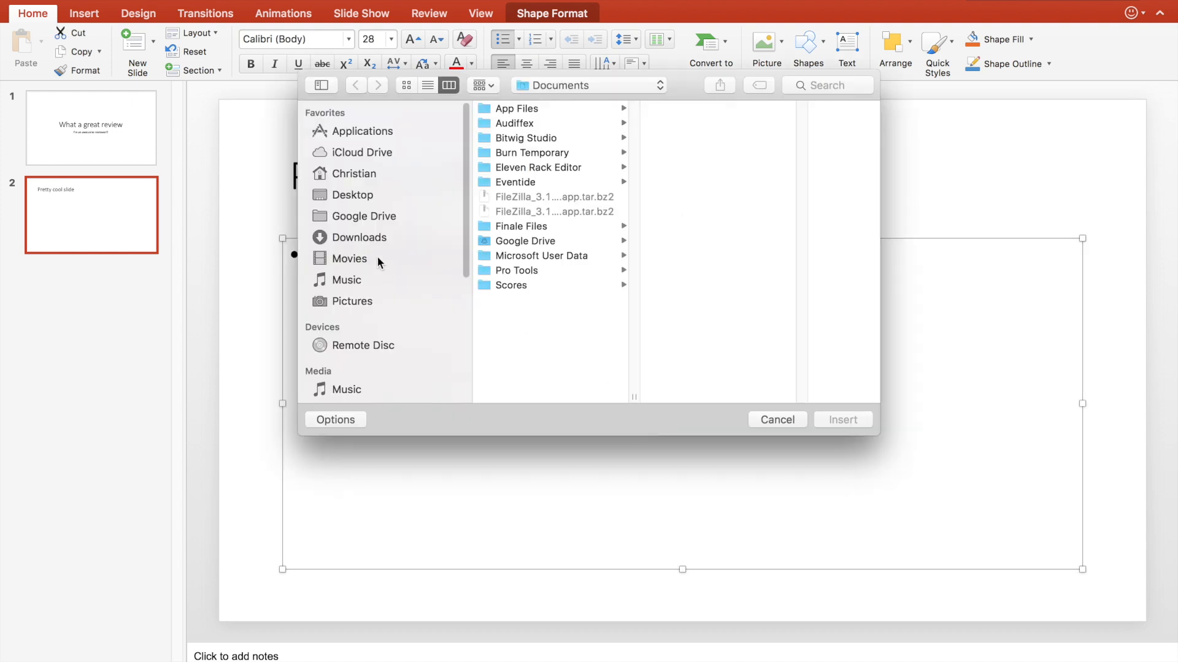
click(352, 194)
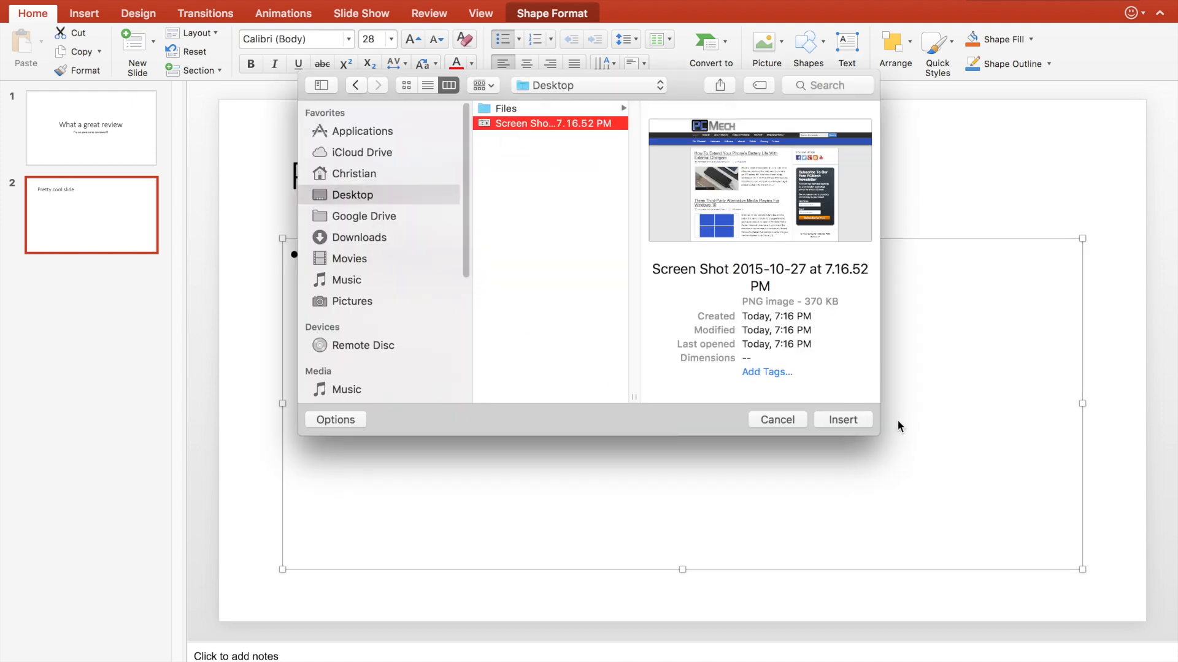
click(843, 419)
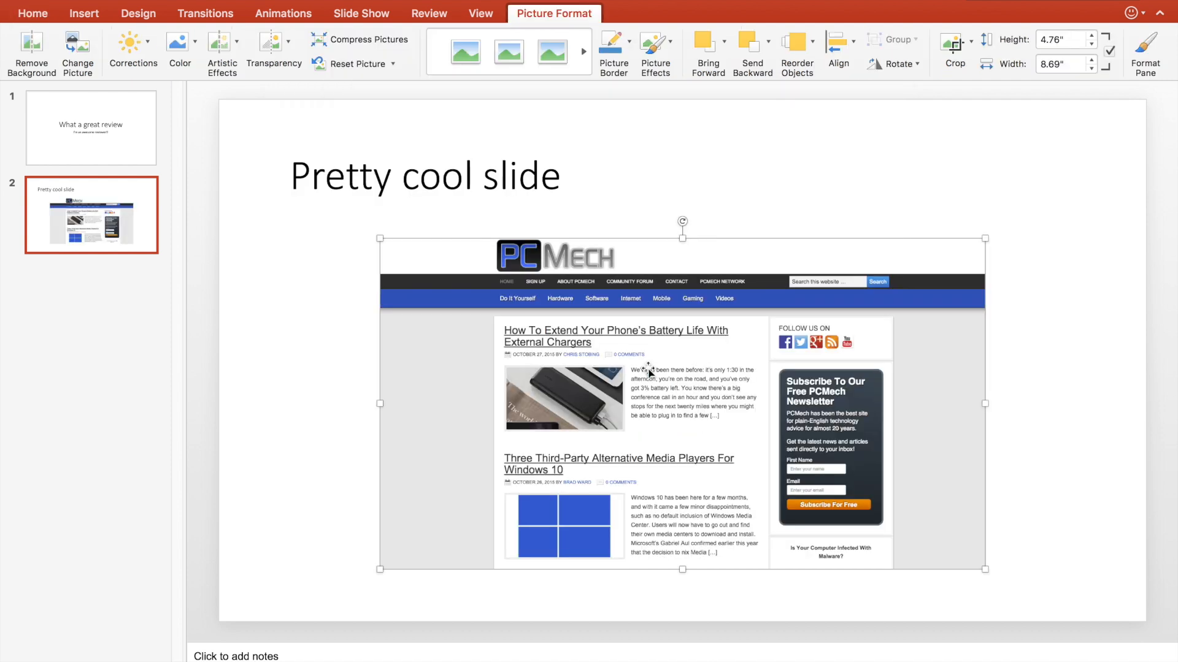
Step: Shrink and reposition the screenshot beneath the title
drag(381, 239, 298, 213)
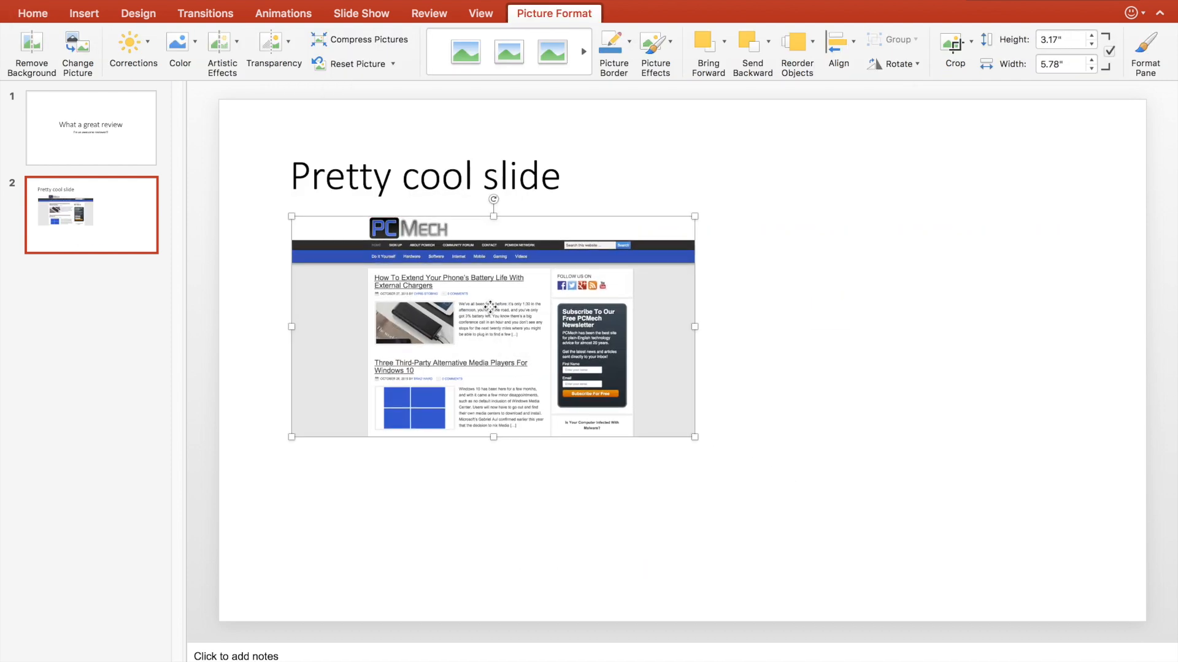
click(33, 13)
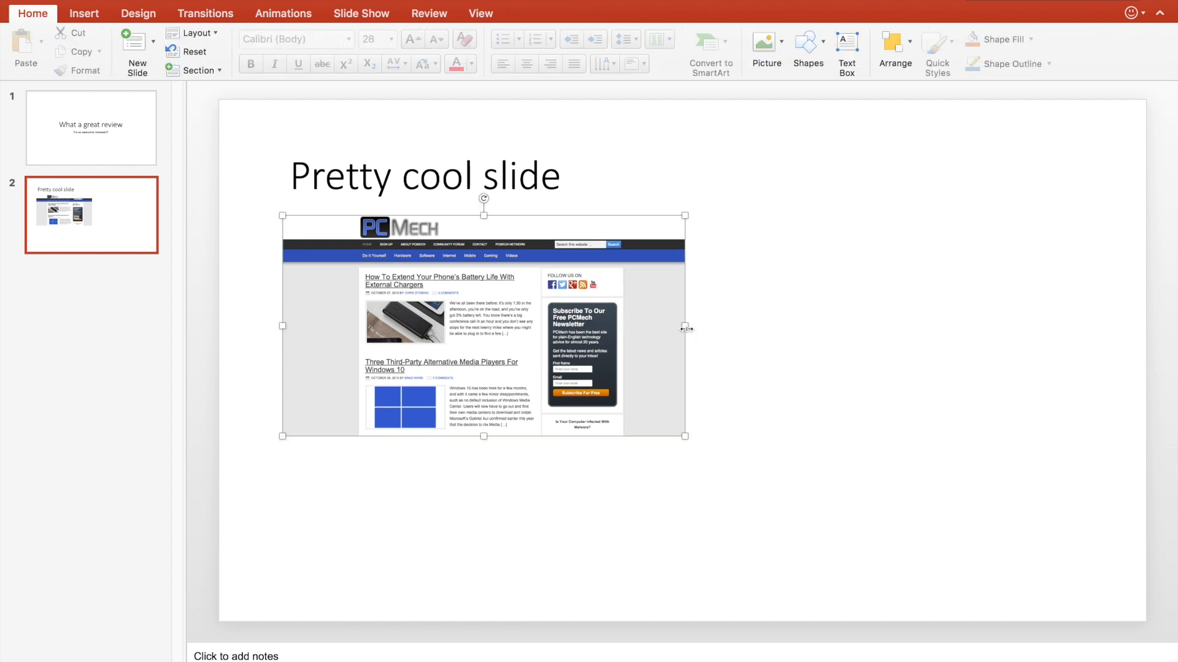
drag(684, 325, 1021, 324)
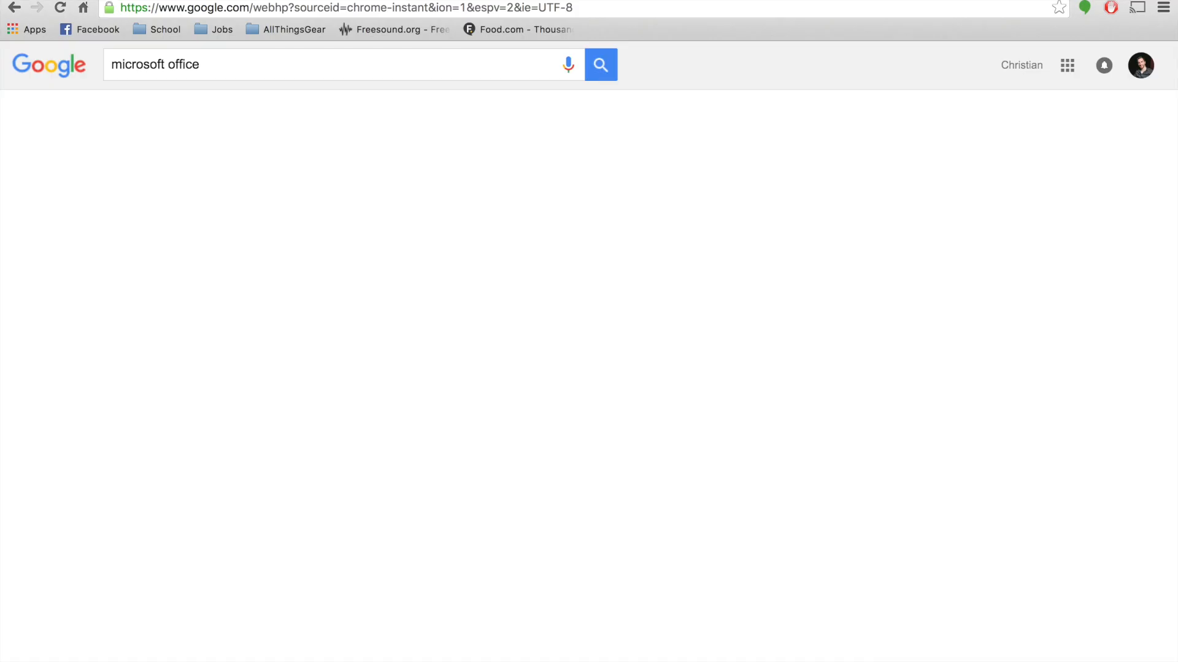
Step: Search 'microsoft office' and open the Office Home & Student 2016 for Mac page ($149.99)
click(600, 64)
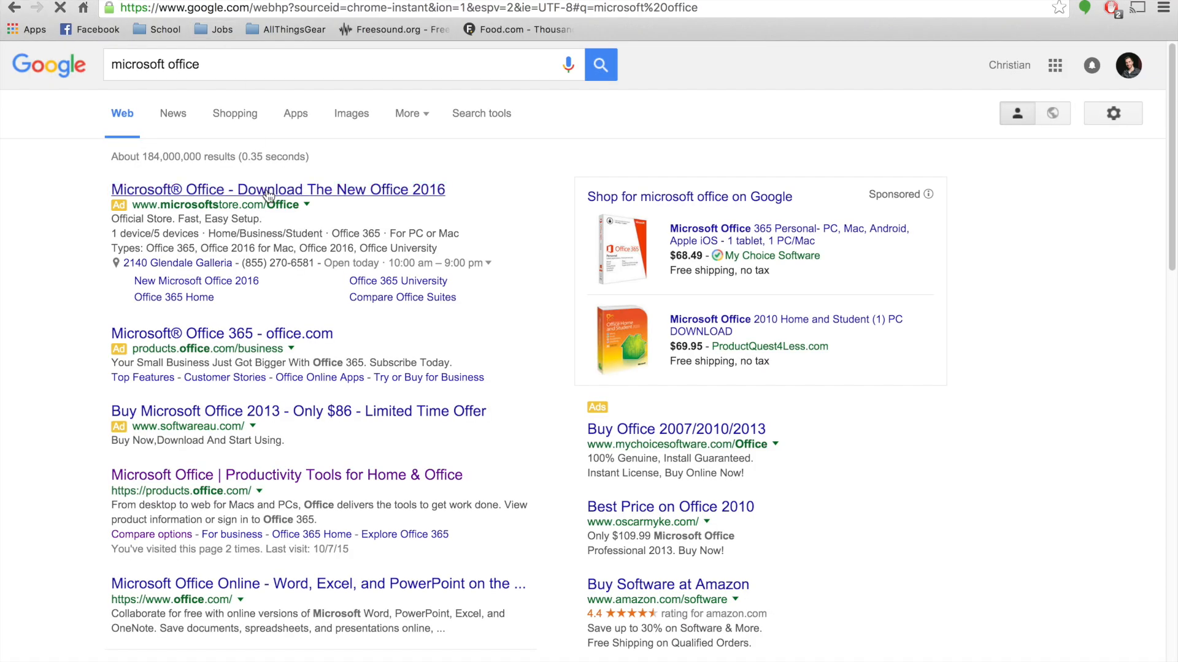
click(277, 189)
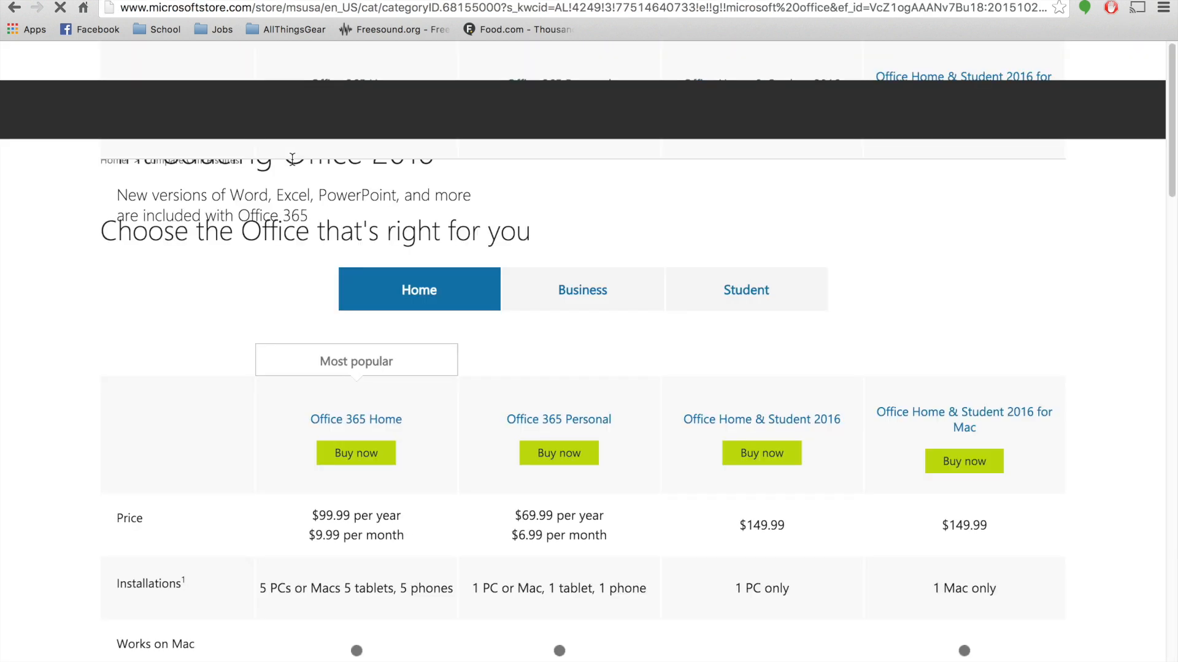
scroll(down, 3)
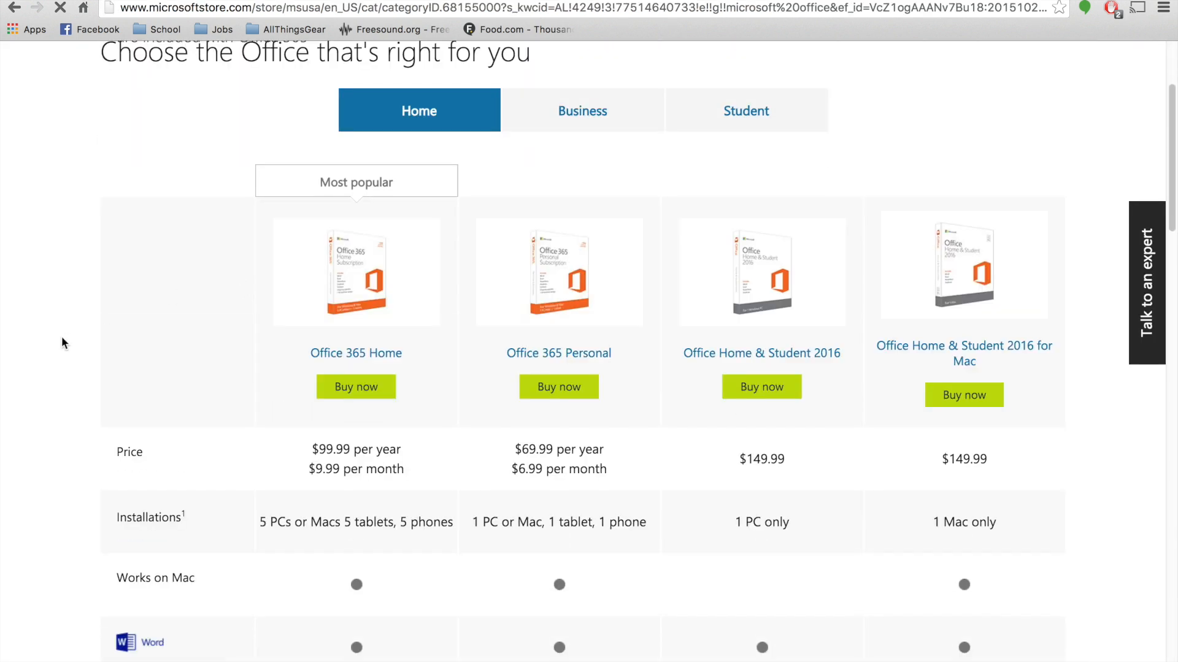
scroll(down, 3)
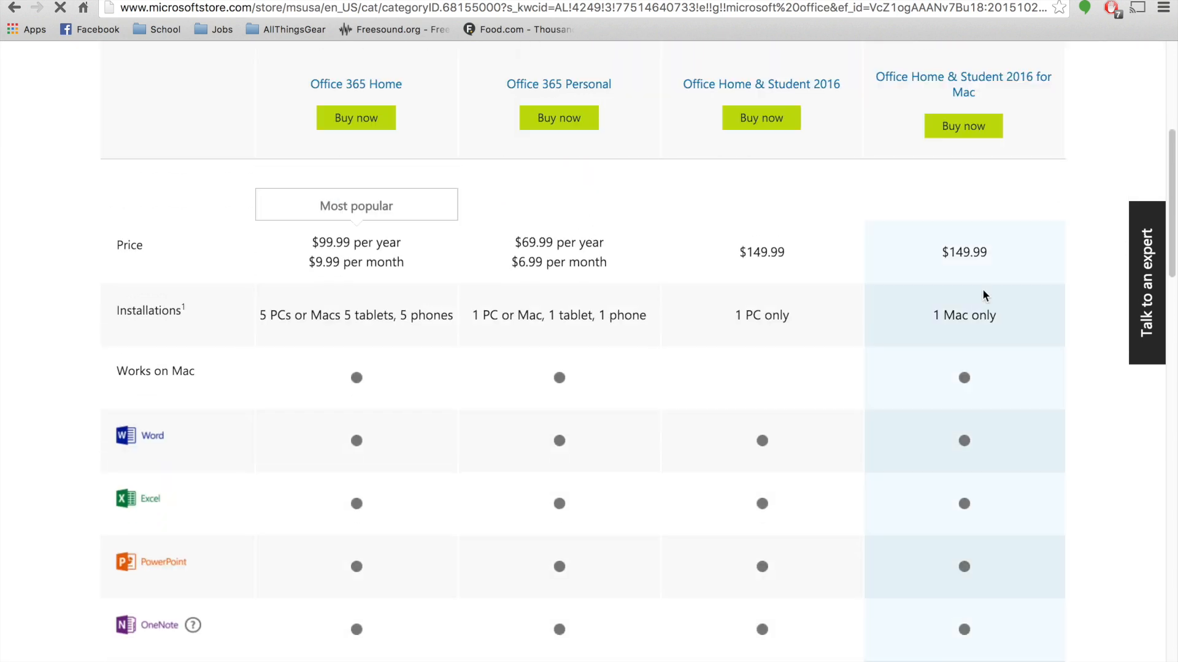
scroll(up, 3)
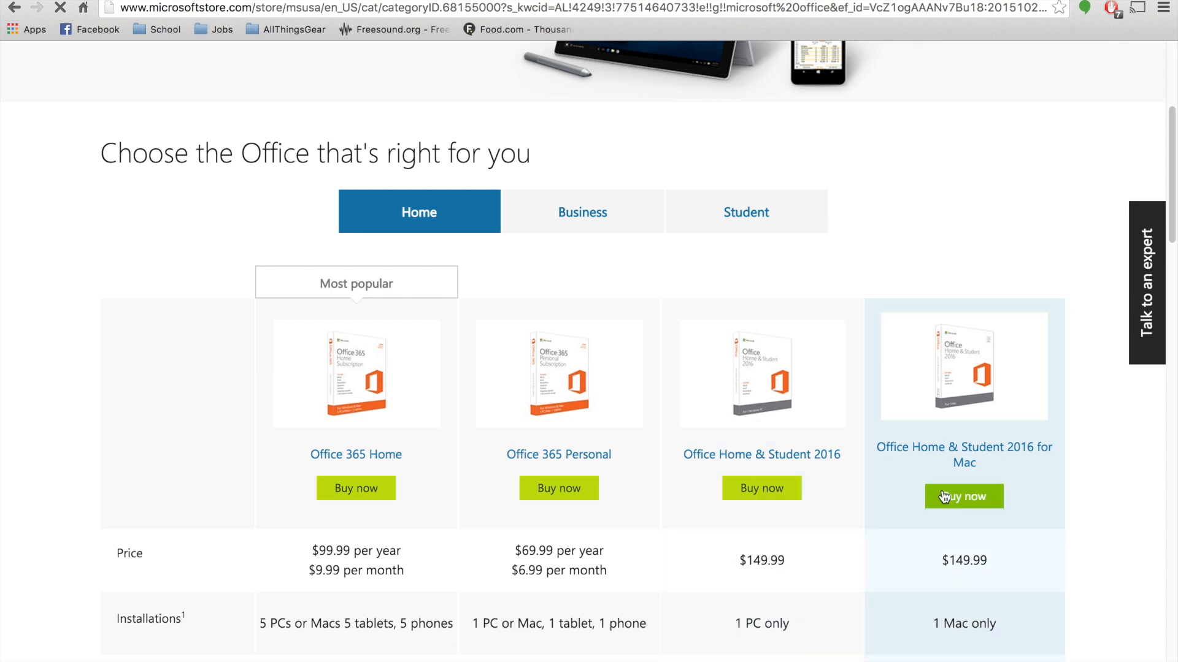
click(964, 495)
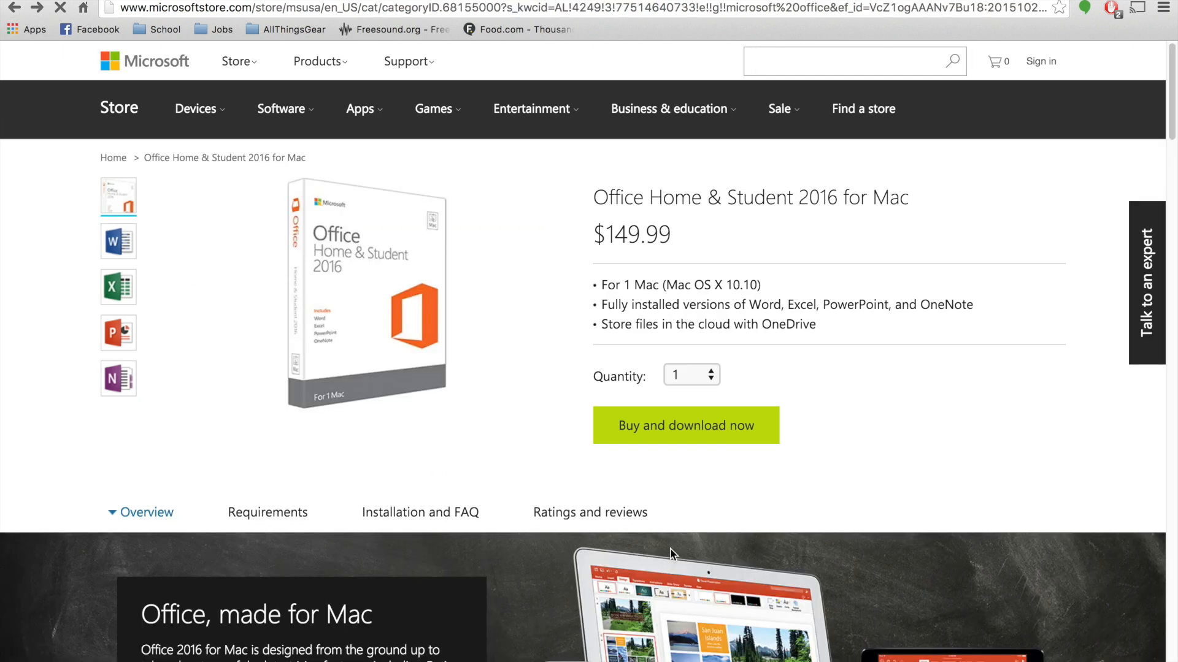
scroll(down, 3)
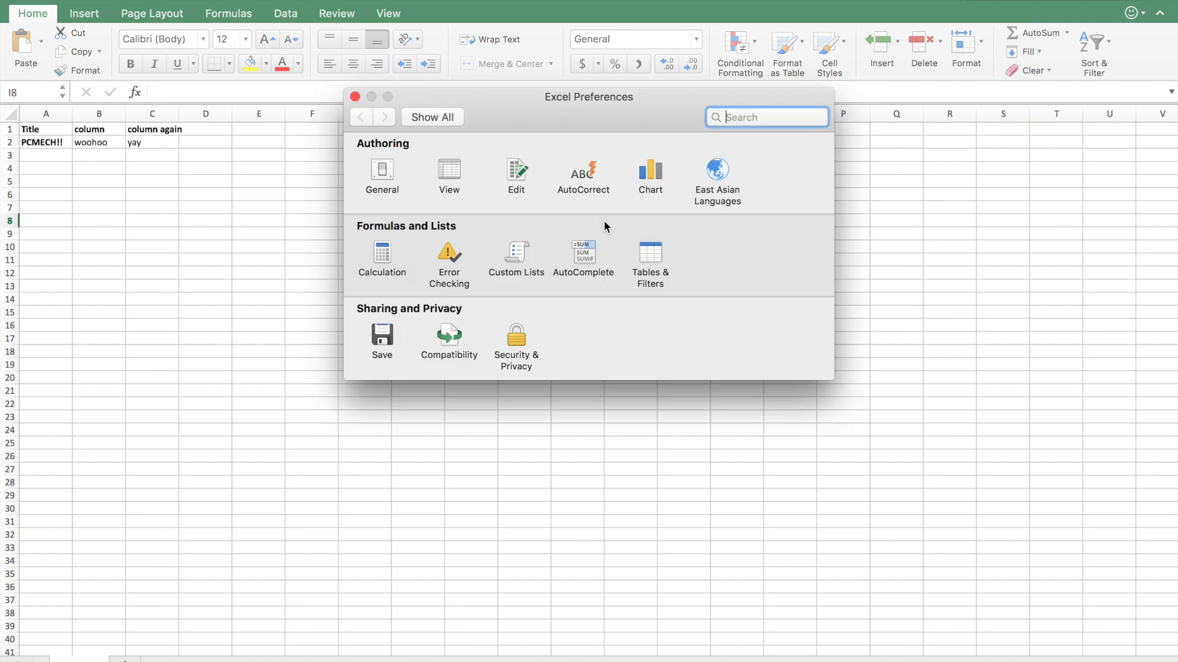
Step: Set Excel's Office theme to Colorful in General preferences and close Preferences
click(382, 177)
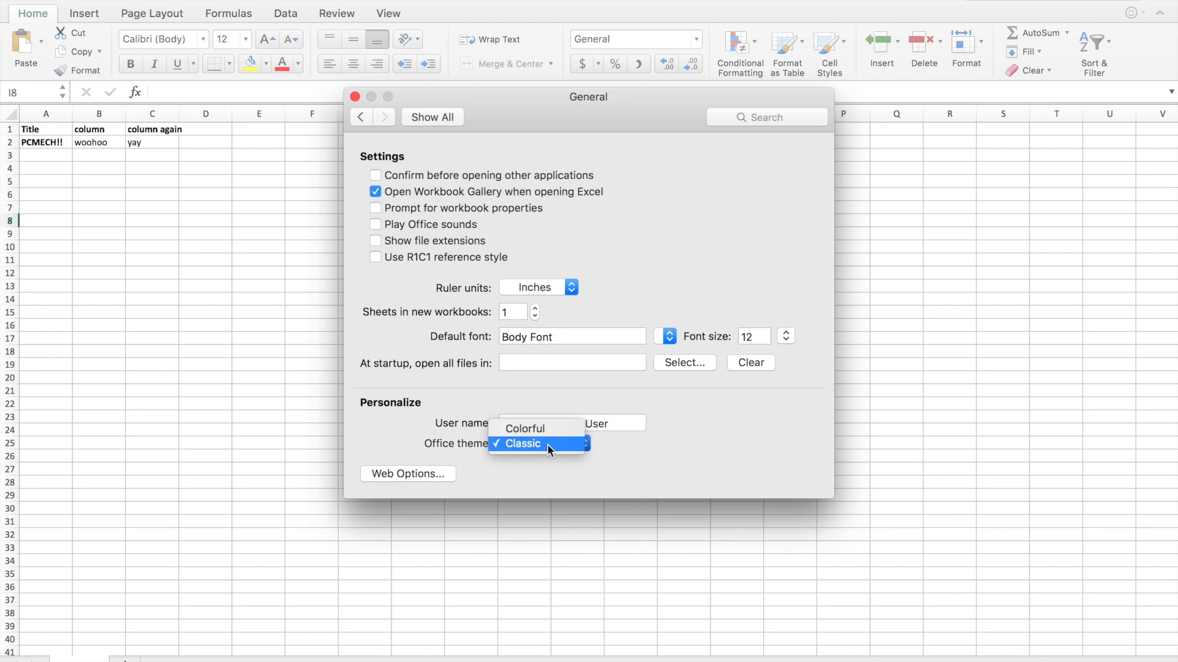
click(528, 428)
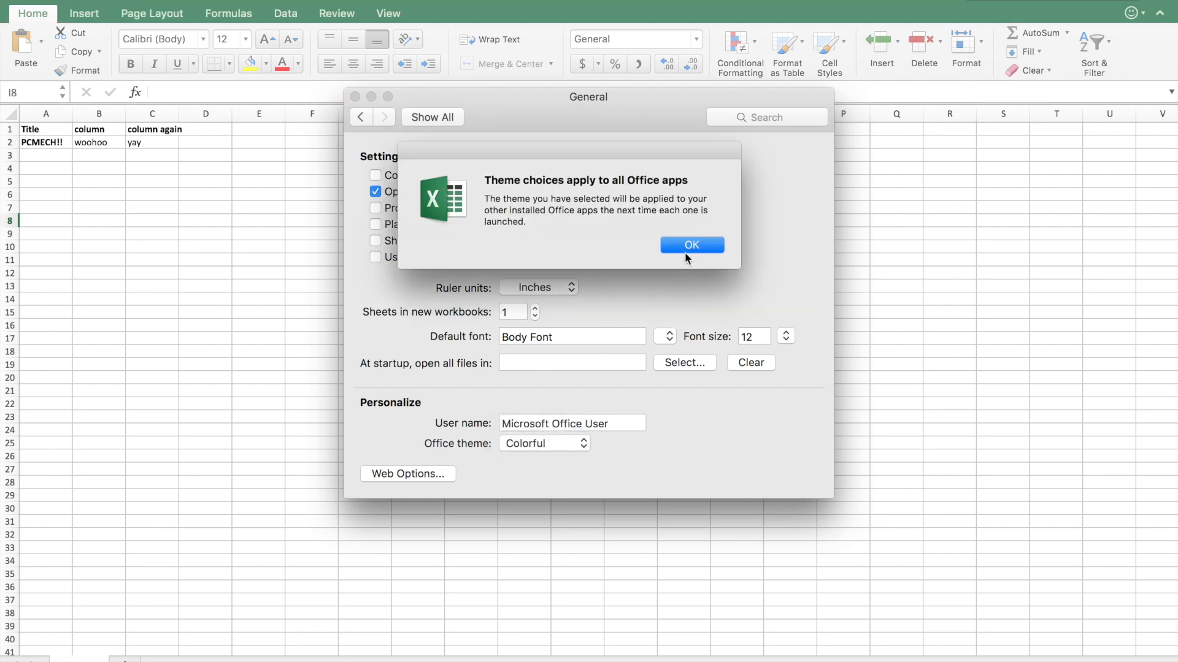
click(691, 245)
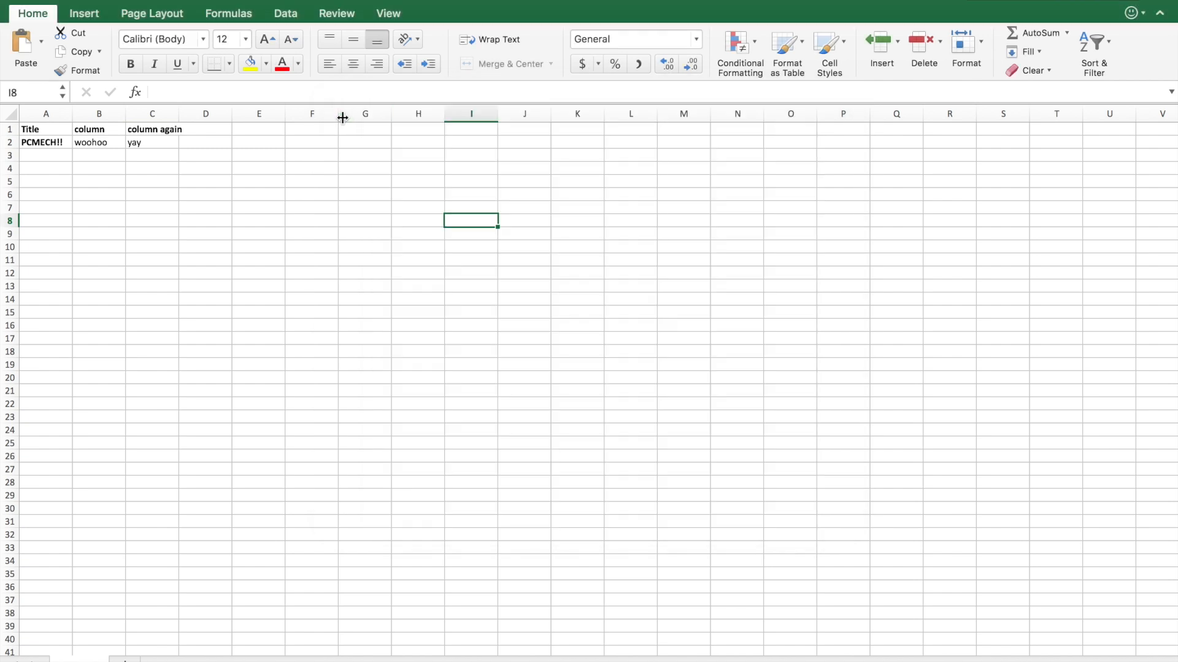
Step: Click around the worksheet, selecting cells F6, L10 and A1
click(311, 194)
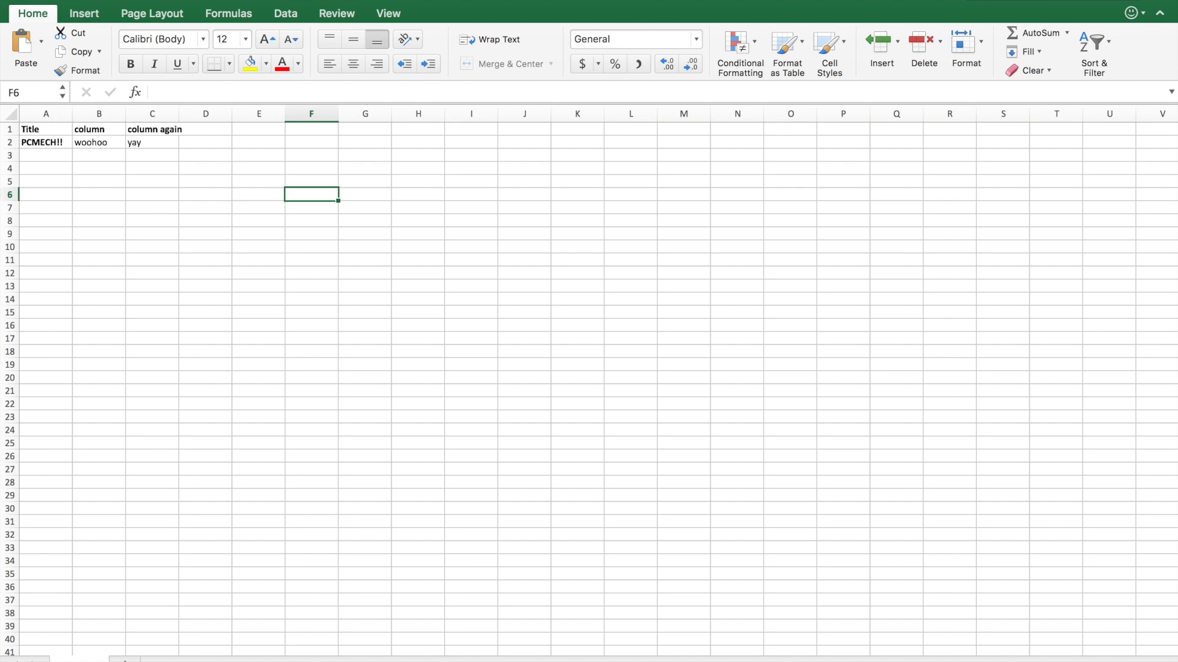
click(629, 246)
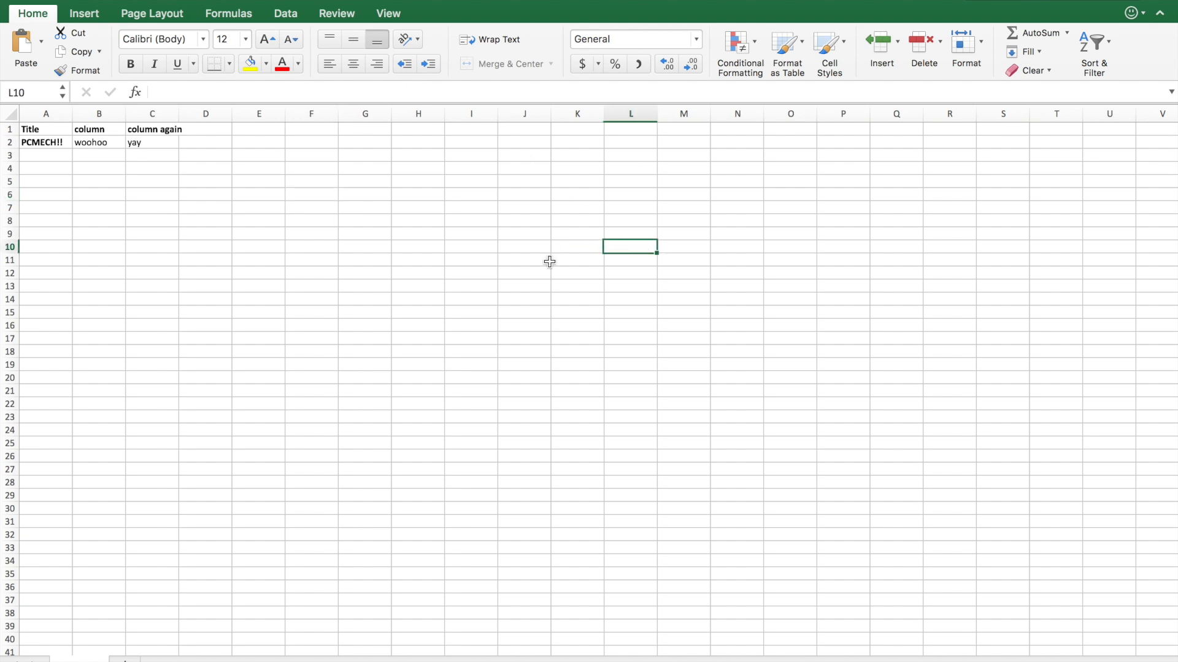
click(46, 129)
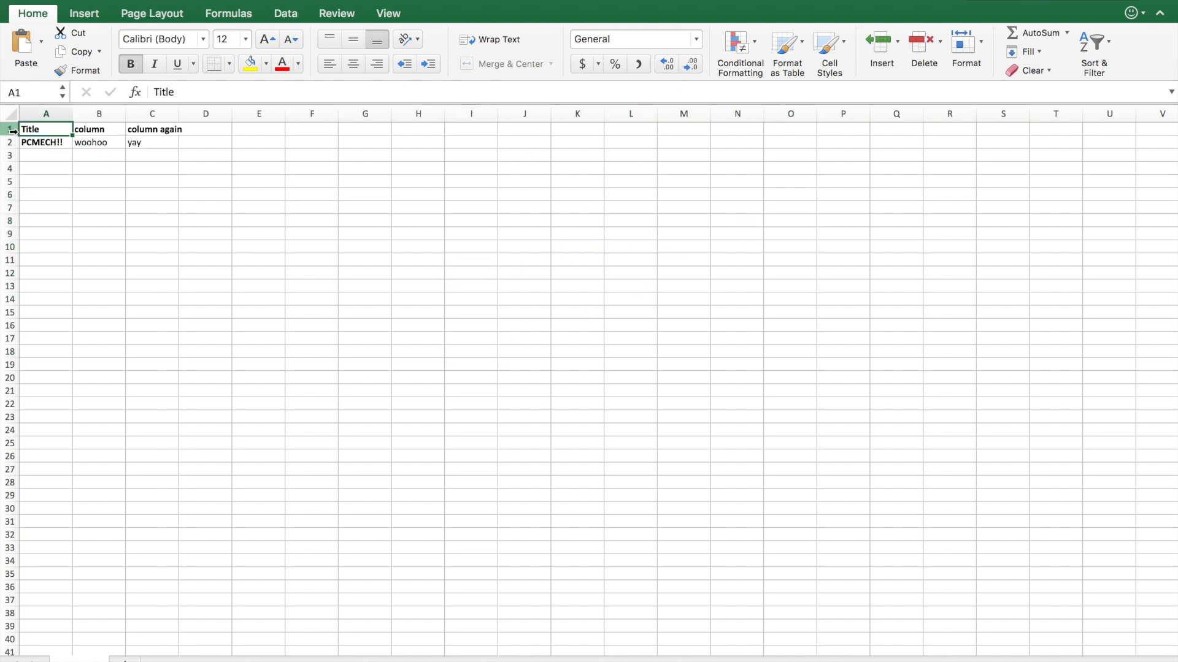
click(311, 114)
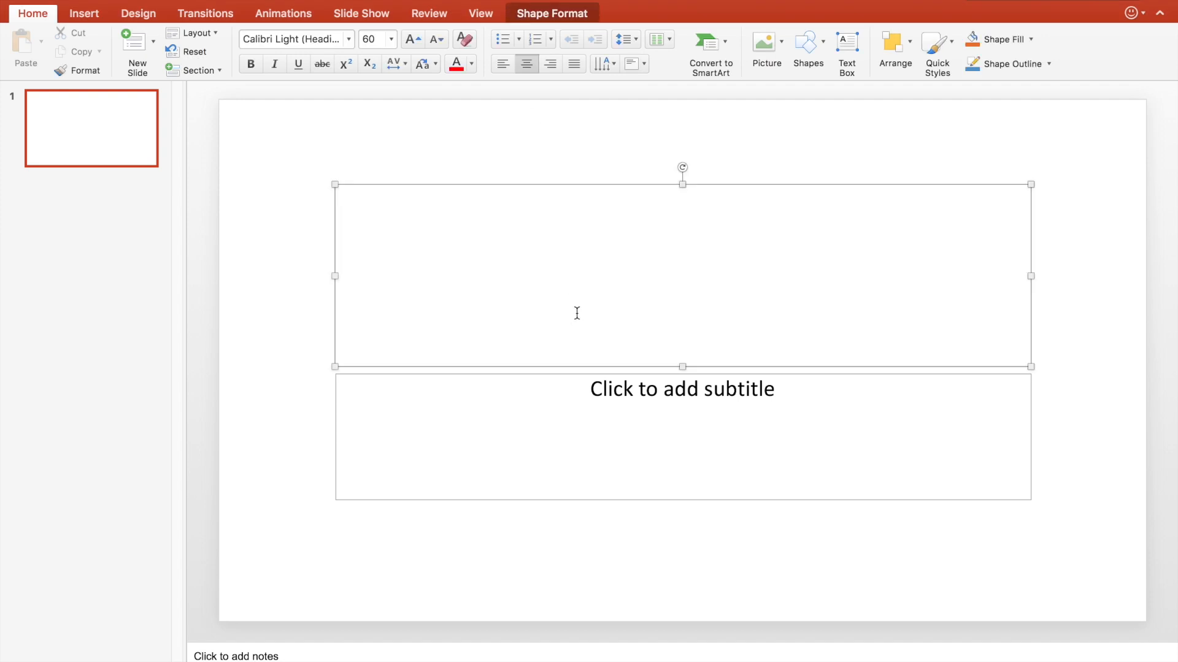
Step: Type 'What a great' into the first slide's title placeholder
text(What a great)
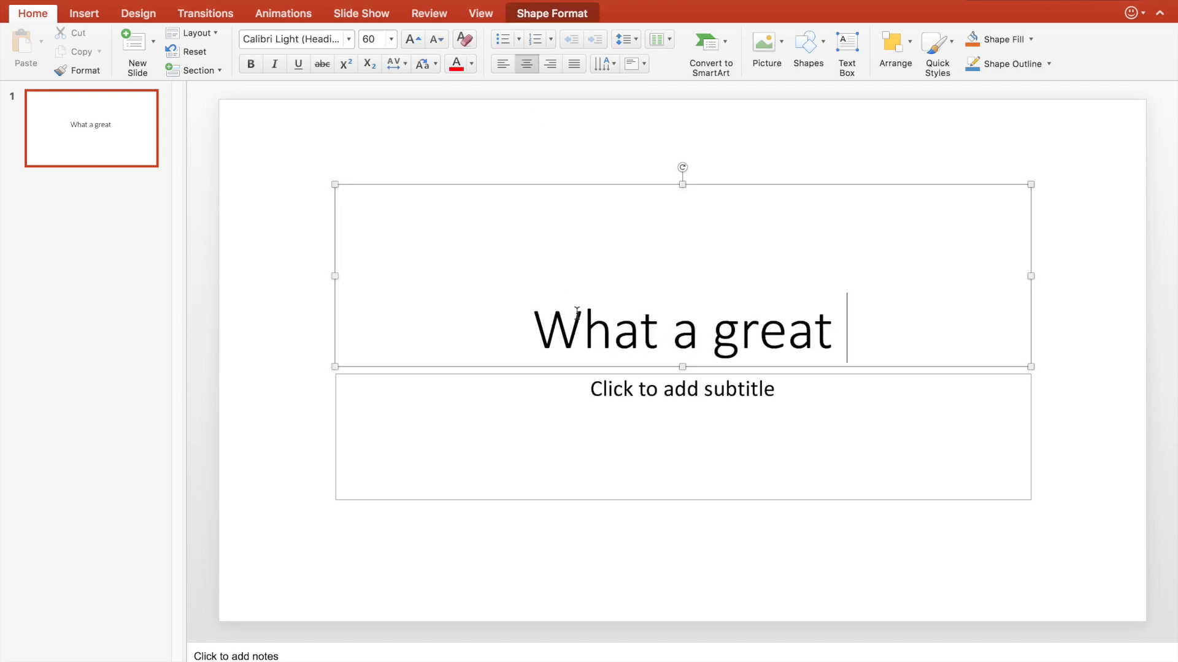